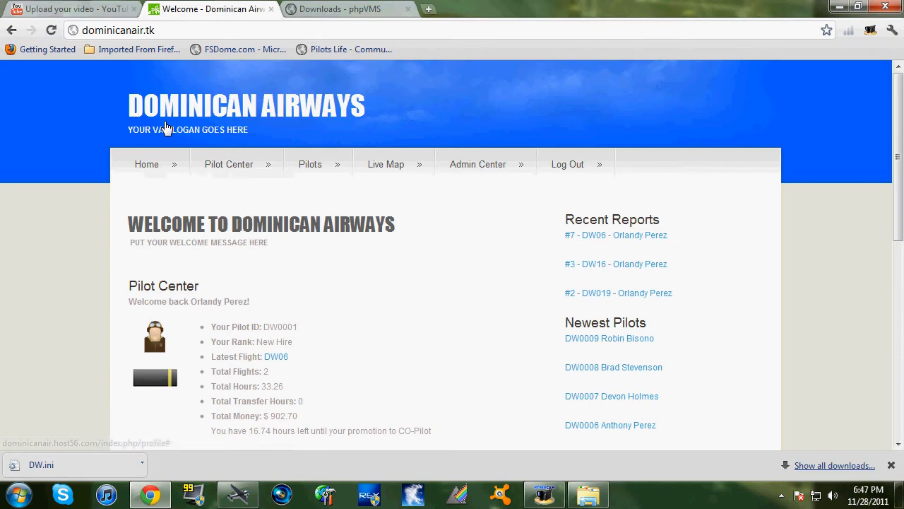
- Reload the pilot center page, then view the phpVMS downloads page's Supported ACARS Applications list
click(51, 30)
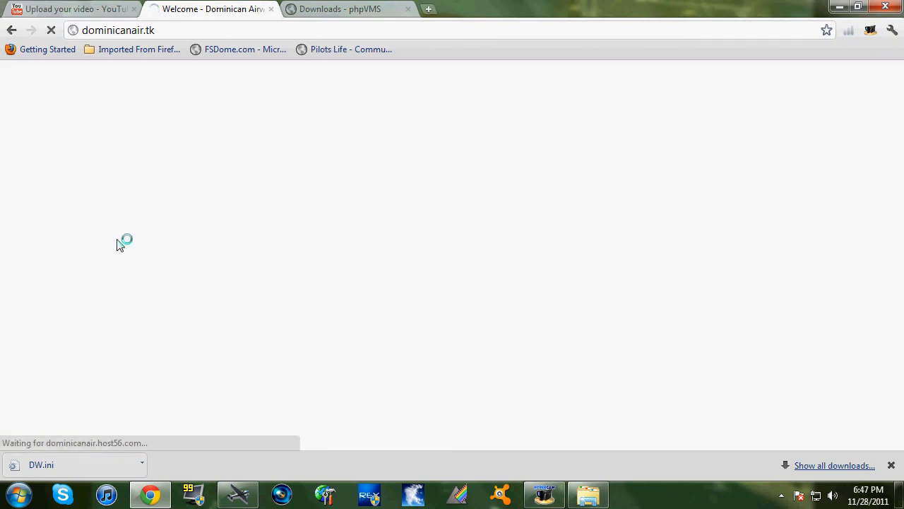
mouse_move(85, 71)
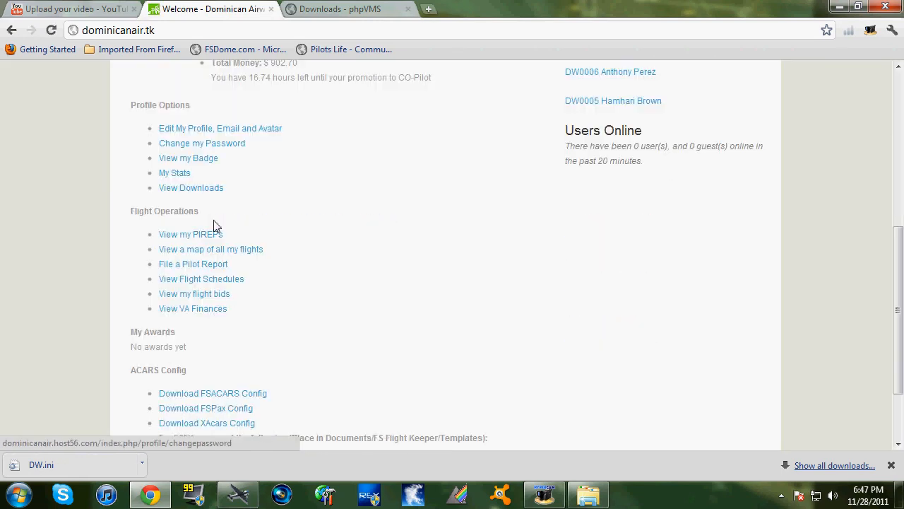
scroll(down, 3)
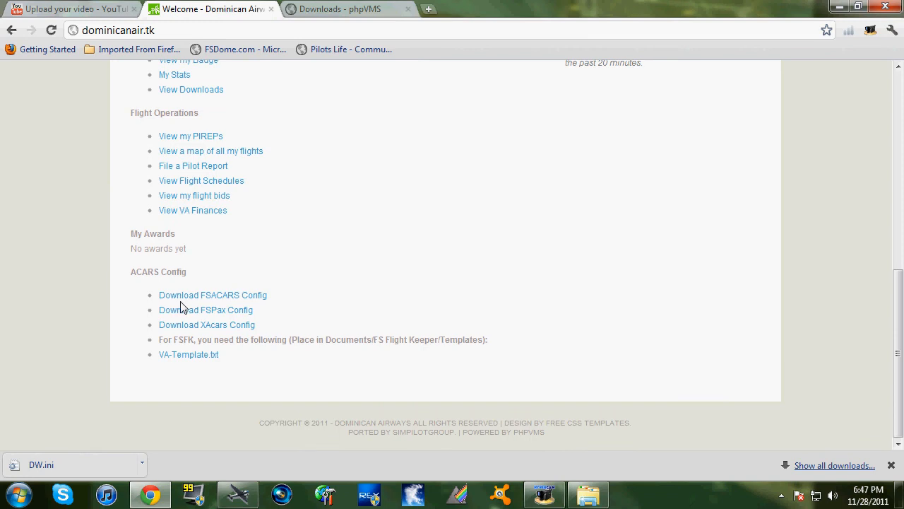
mouse_move(178, 308)
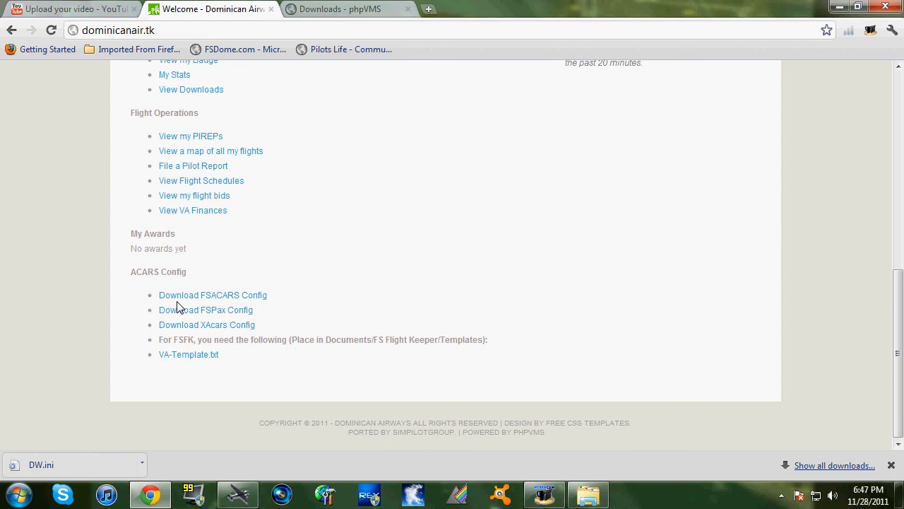
mouse_move(380, 154)
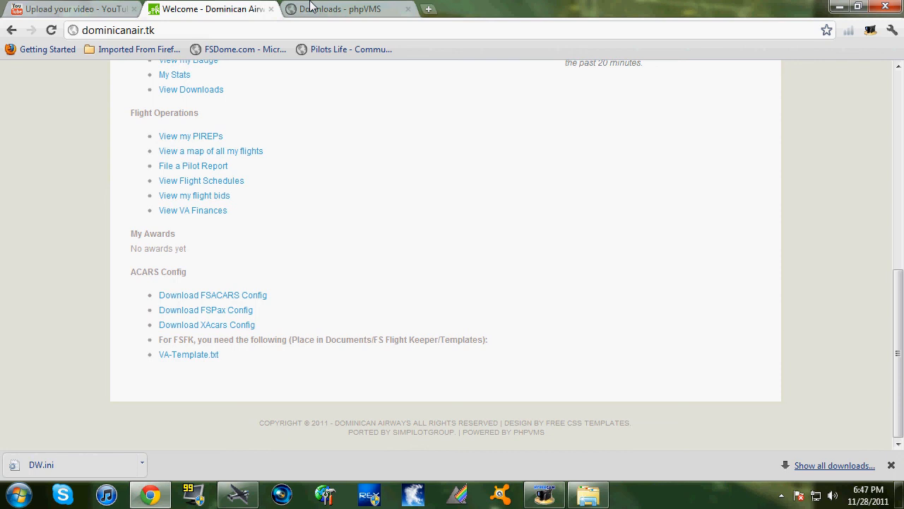
click(346, 8)
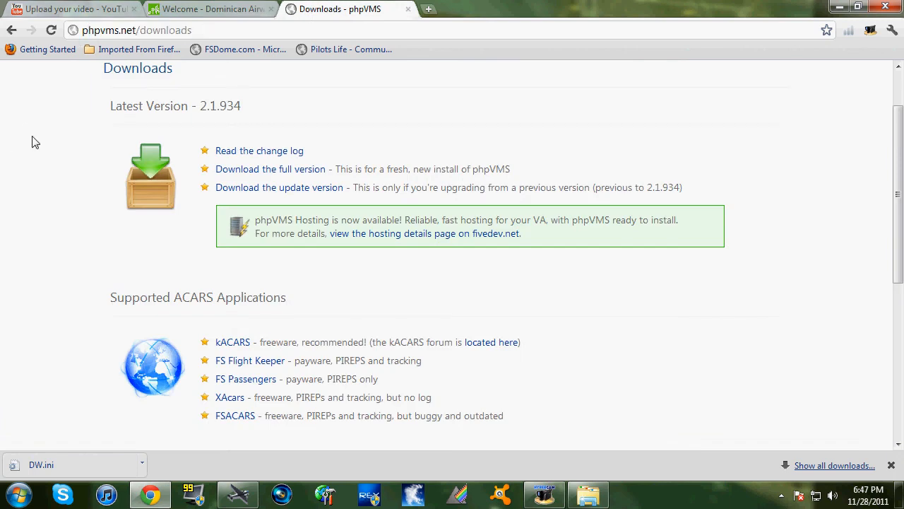
scroll(down, 3)
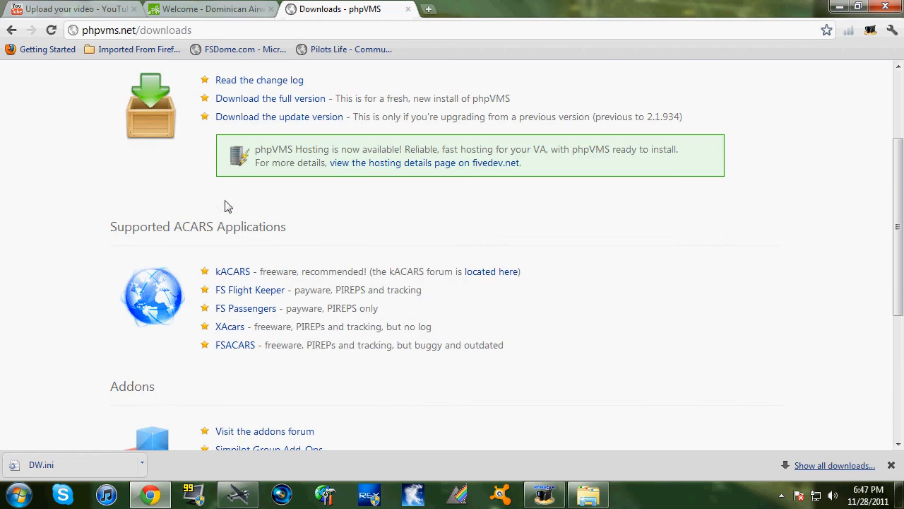
mouse_move(235, 345)
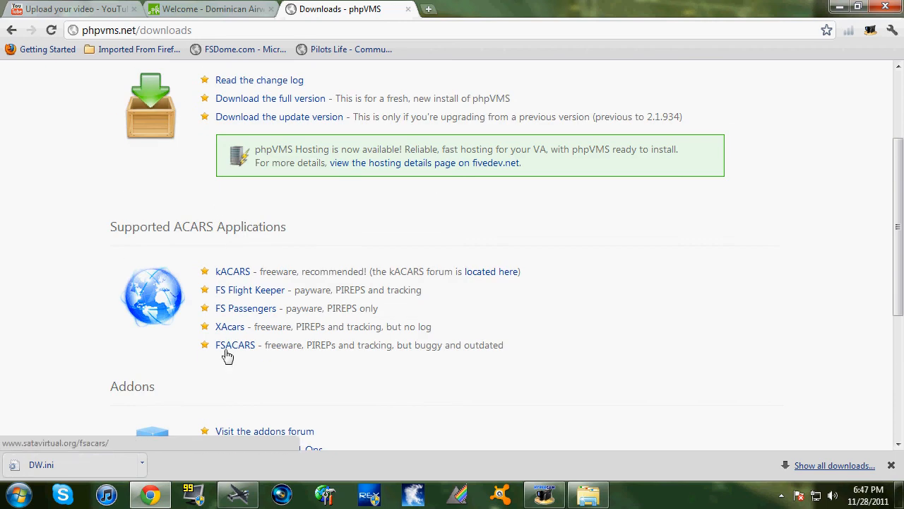
mouse_move(220, 354)
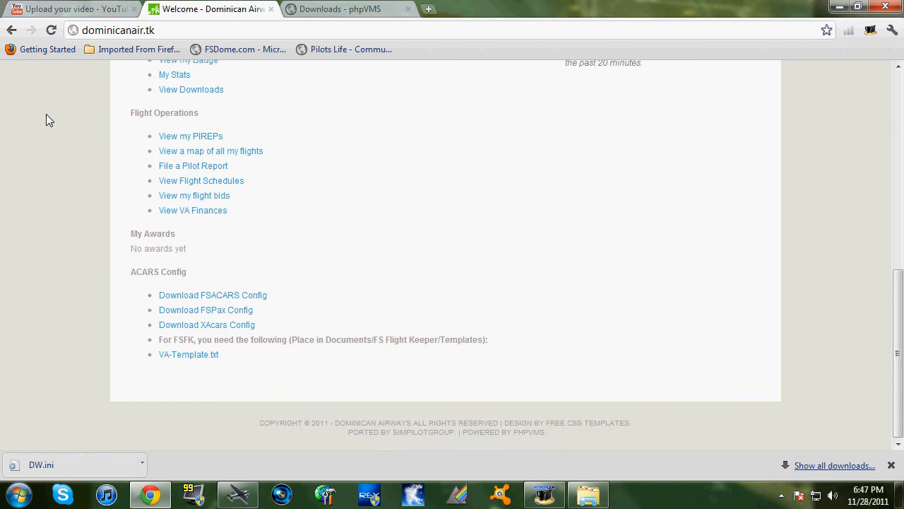
- Browse the Dominican Airways flight schedules list, then minimise the browser to reveal the simulator
scroll(up, 3)
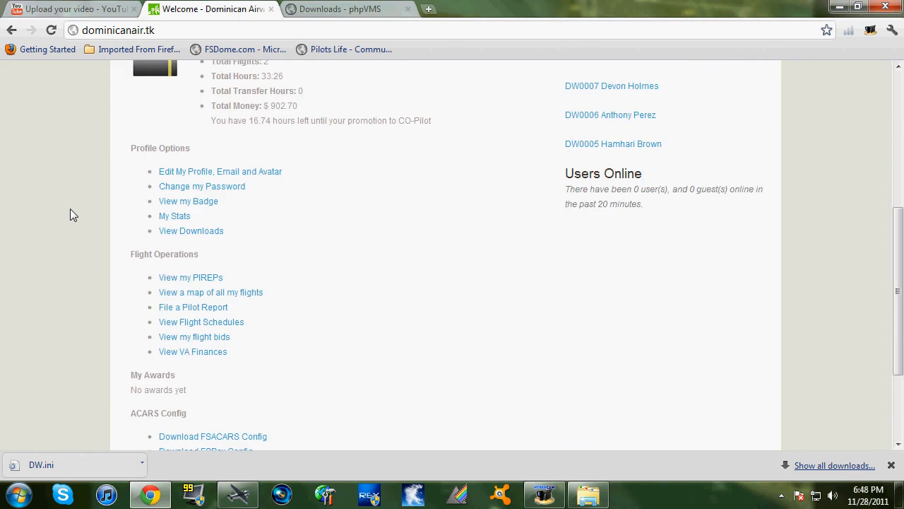
mouse_move(98, 260)
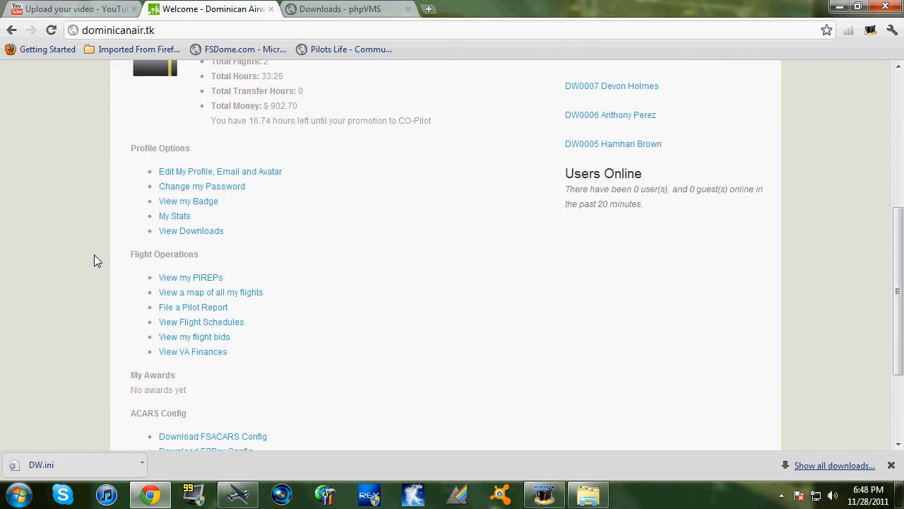
mouse_move(201, 322)
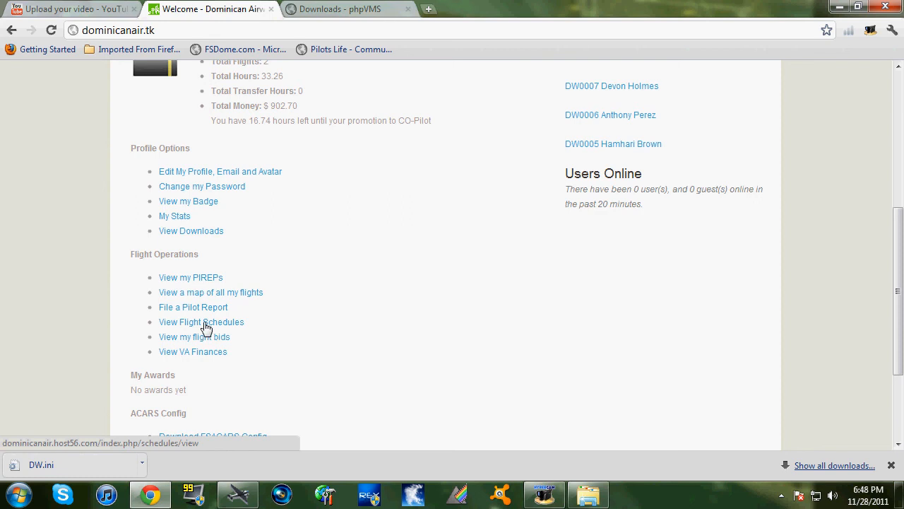
mouse_move(220, 333)
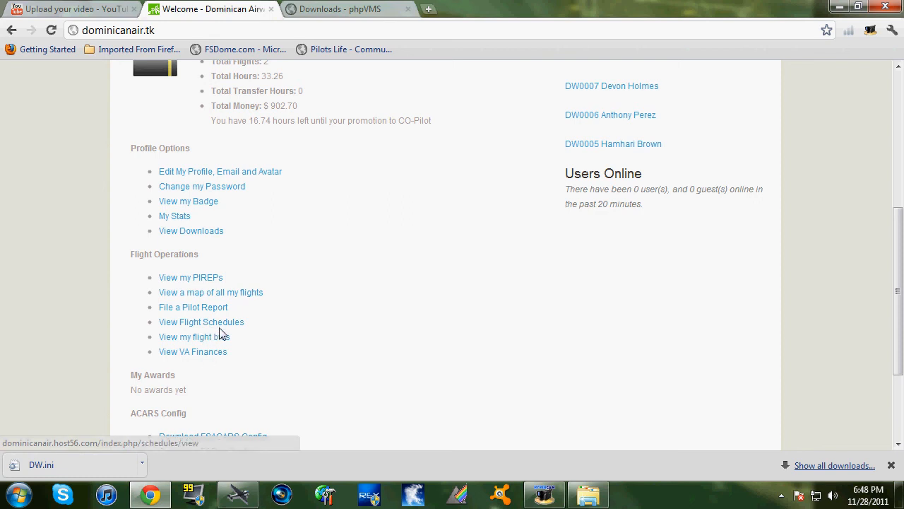
click(201, 322)
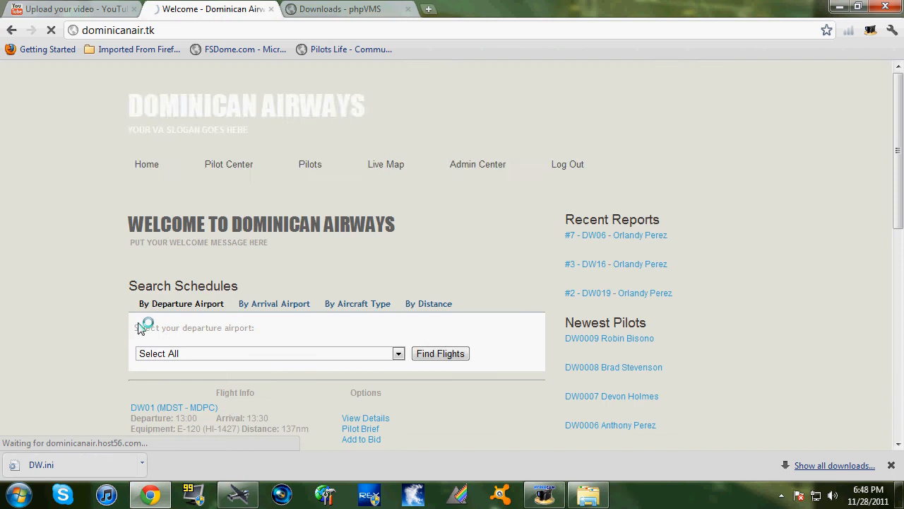
scroll(down, 3)
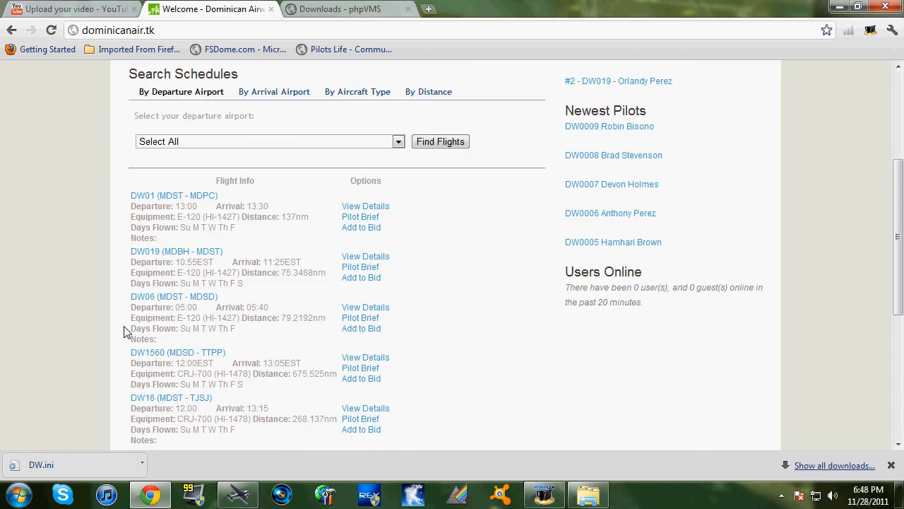
mouse_move(74, 281)
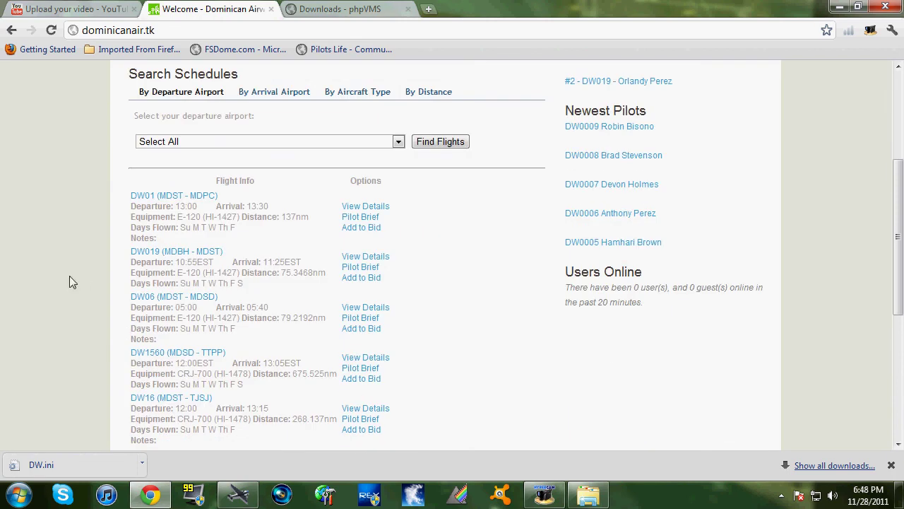
scroll(down, 3)
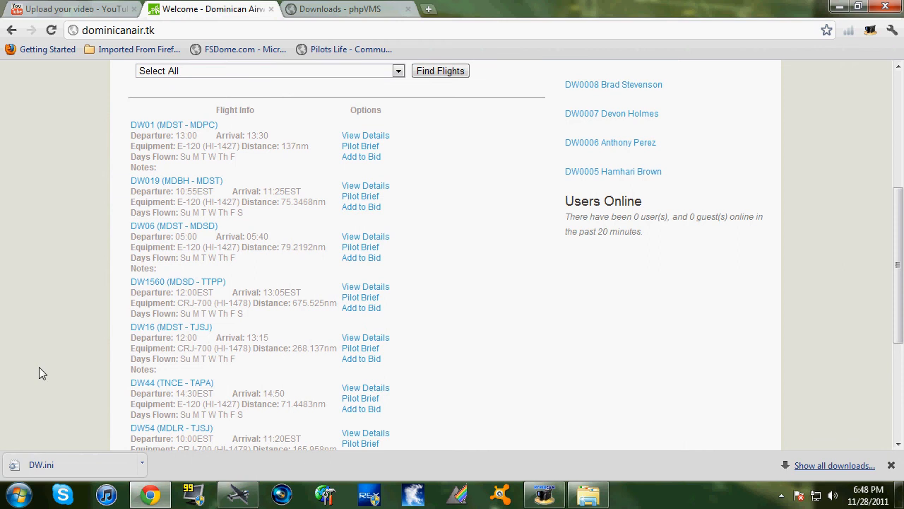
scroll(down, 3)
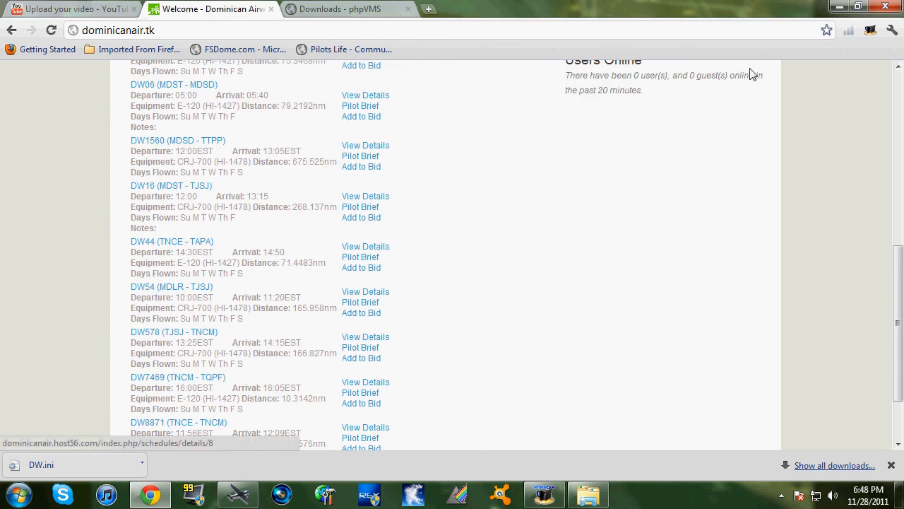
mouse_move(3, 157)
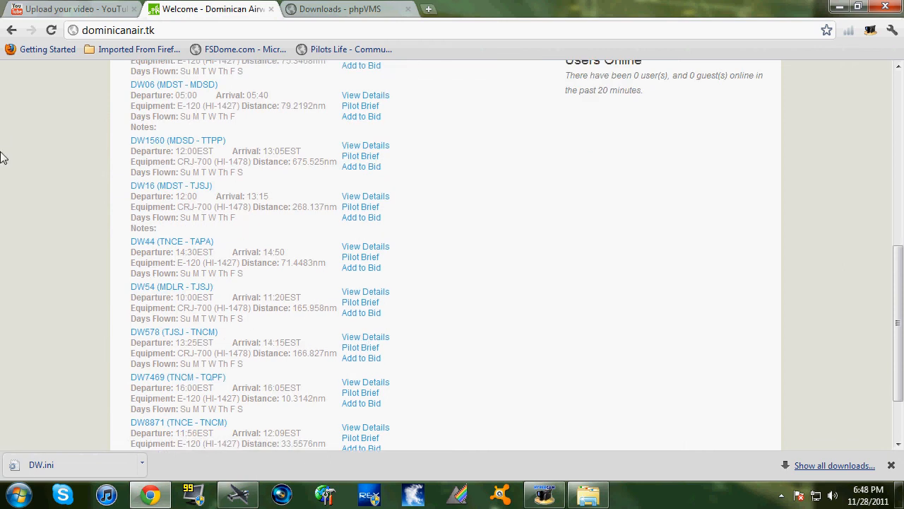
mouse_move(361, 218)
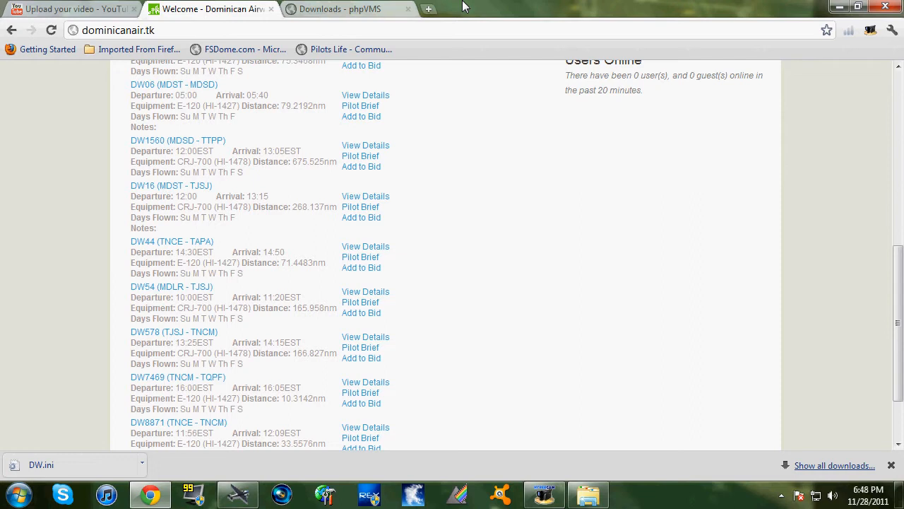
mouse_move(314, 351)
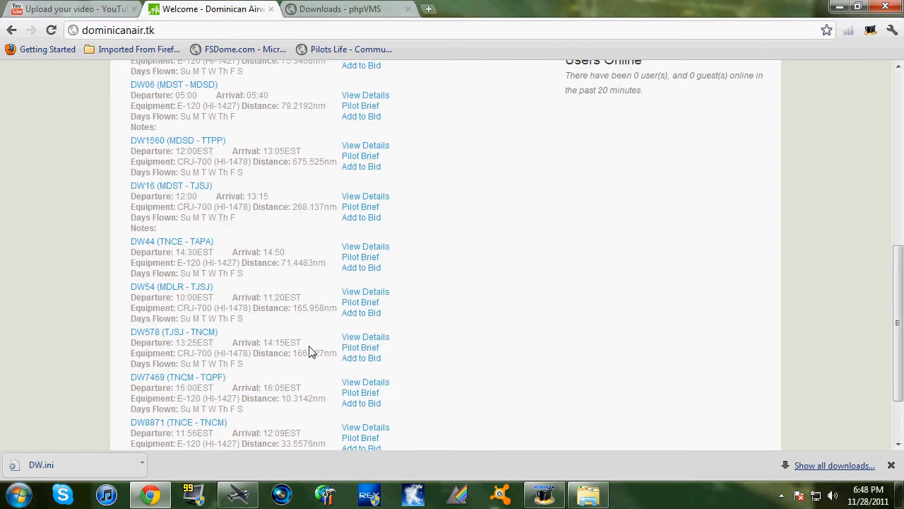
mouse_move(839, 6)
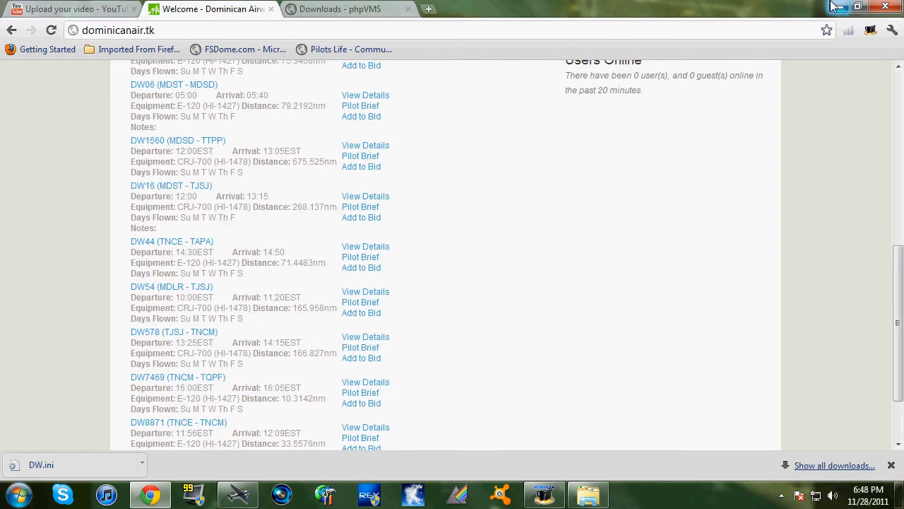
click(859, 6)
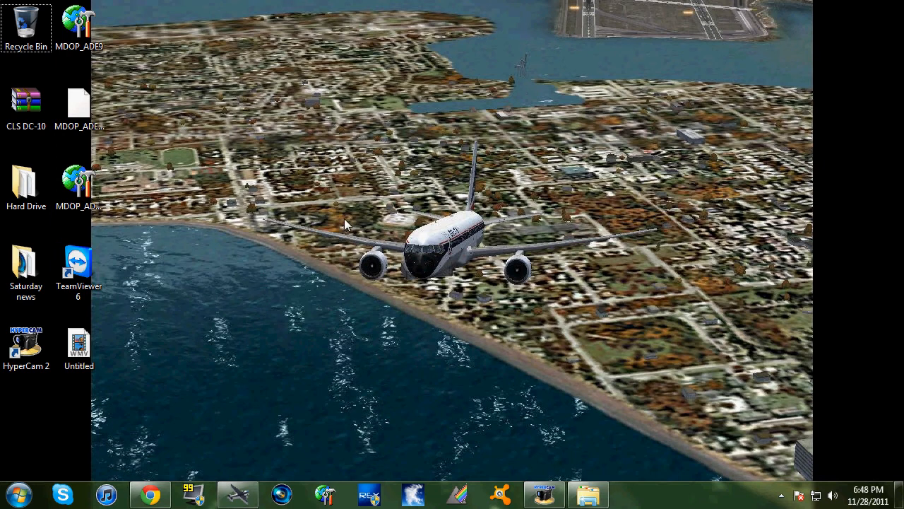
mouse_move(554, 289)
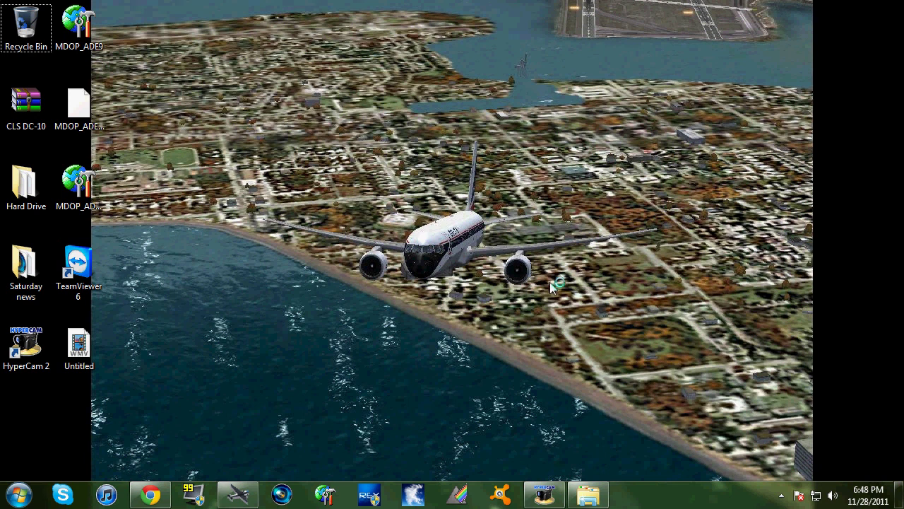
mouse_move(501, 295)
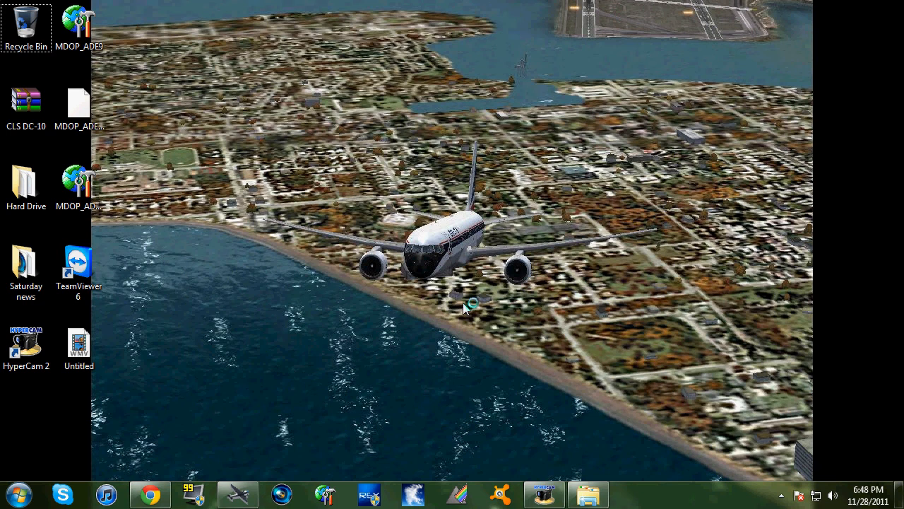
mouse_move(424, 319)
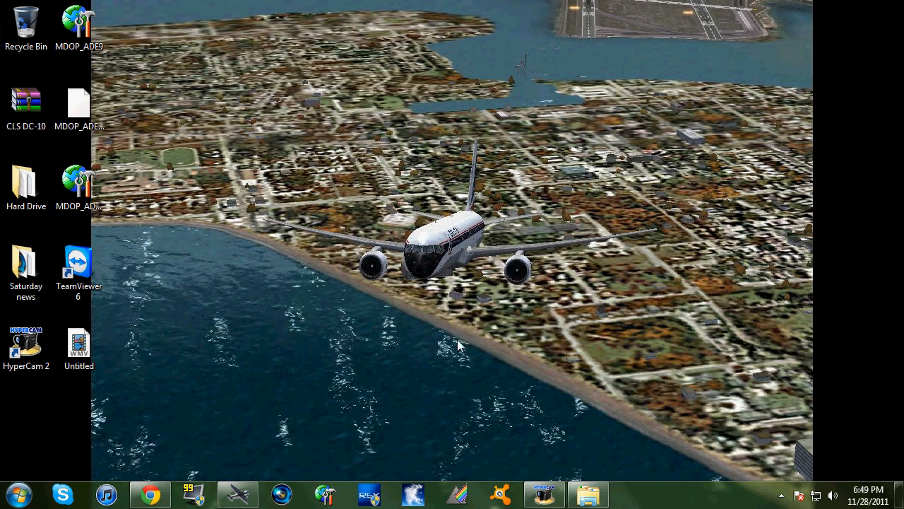
mouse_move(455, 346)
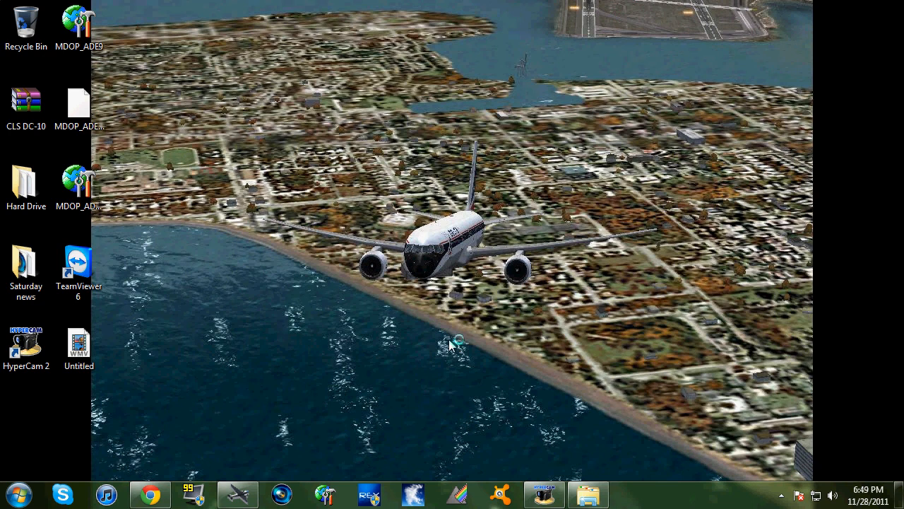
mouse_move(443, 345)
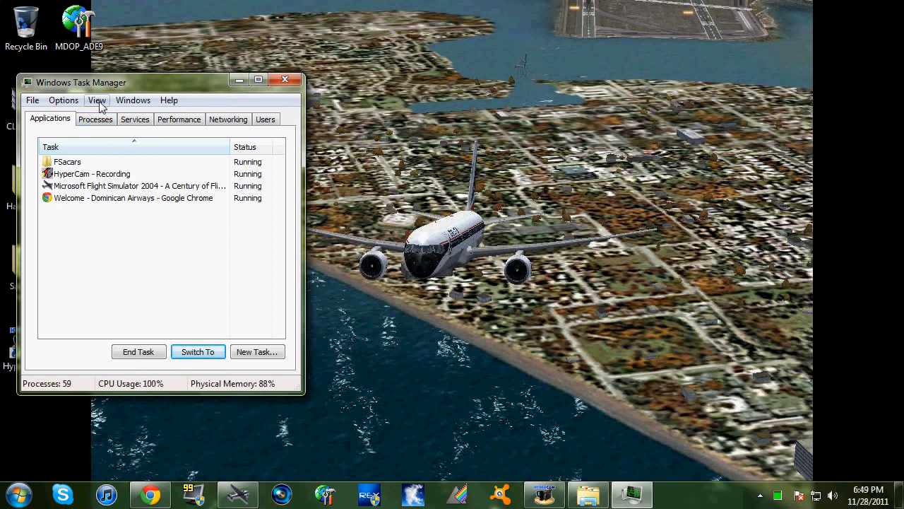
- End the fsacars.exe process from the Processes list, dismiss the access-denied error and close Task Manager
click(96, 118)
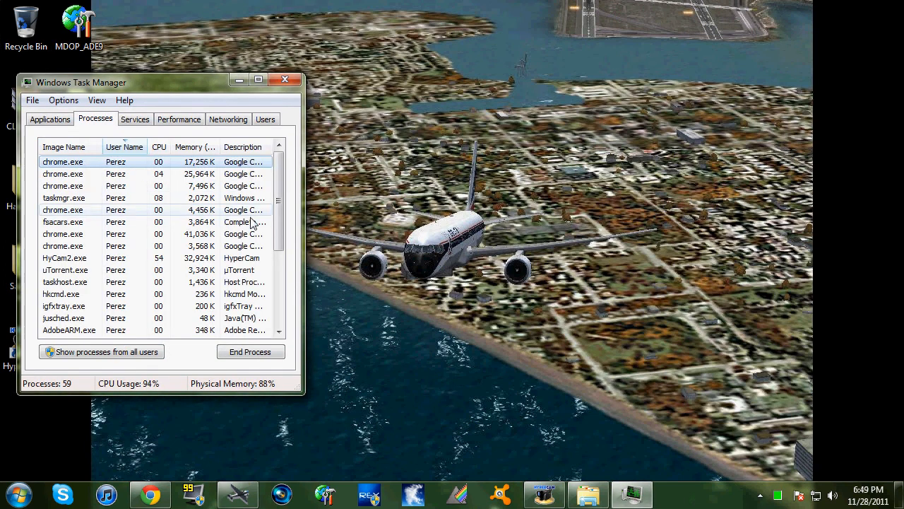
click(250, 350)
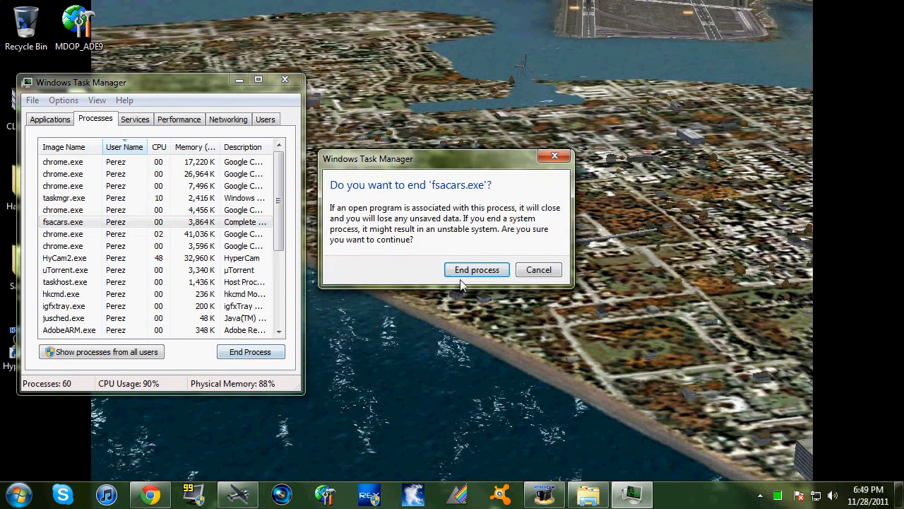
click(539, 269)
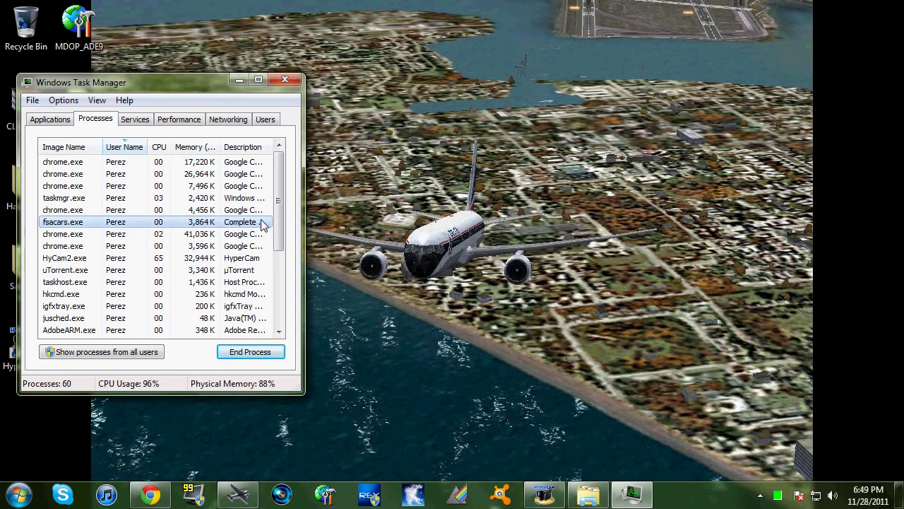
click(250, 350)
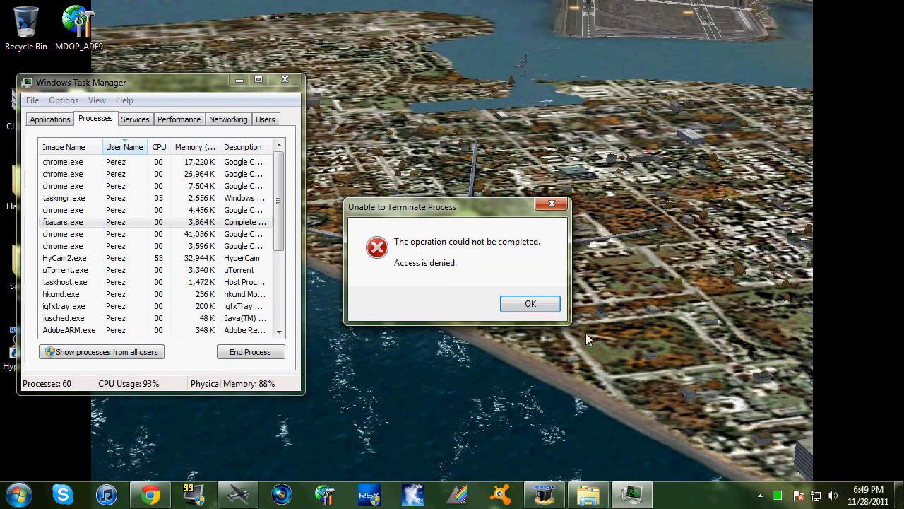
click(529, 303)
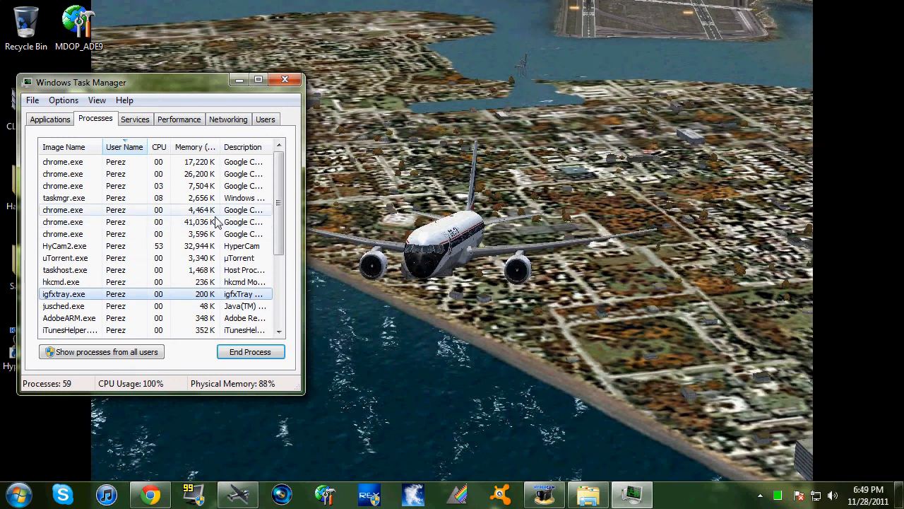
click(285, 79)
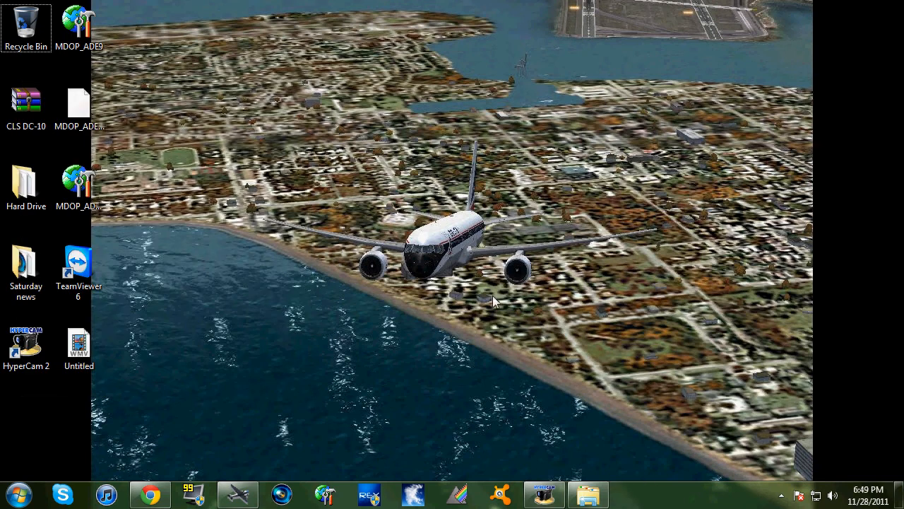
click(588, 495)
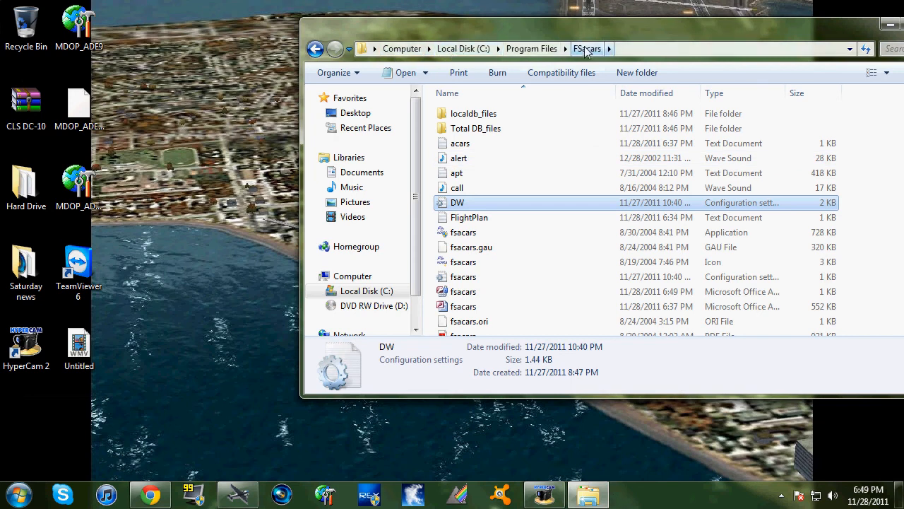
- Visit the Dominican Airways Pilot Center, then select the DW configuration file in the FSacars folder
click(463, 232)
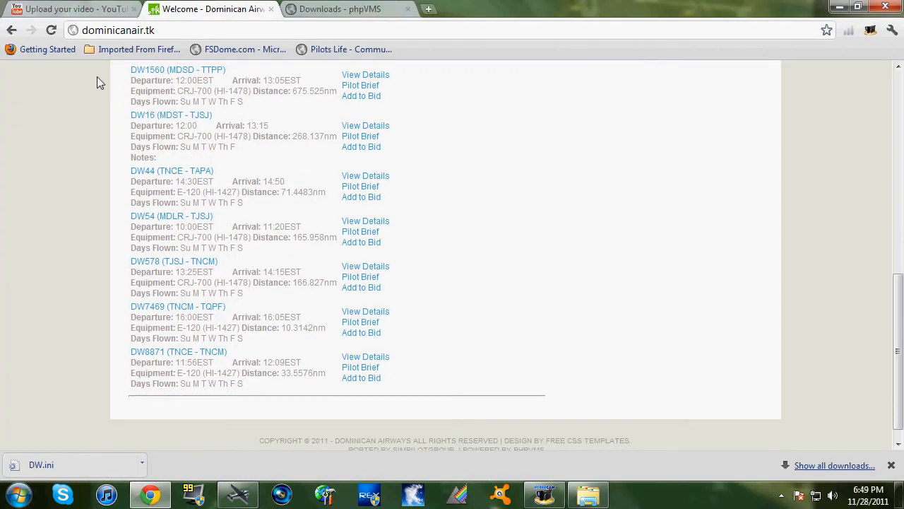
scroll(up, 3)
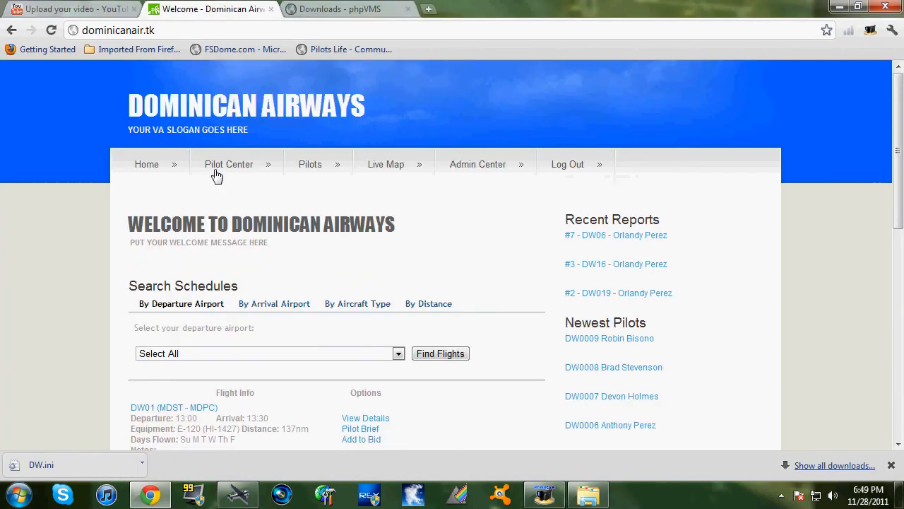
click(229, 164)
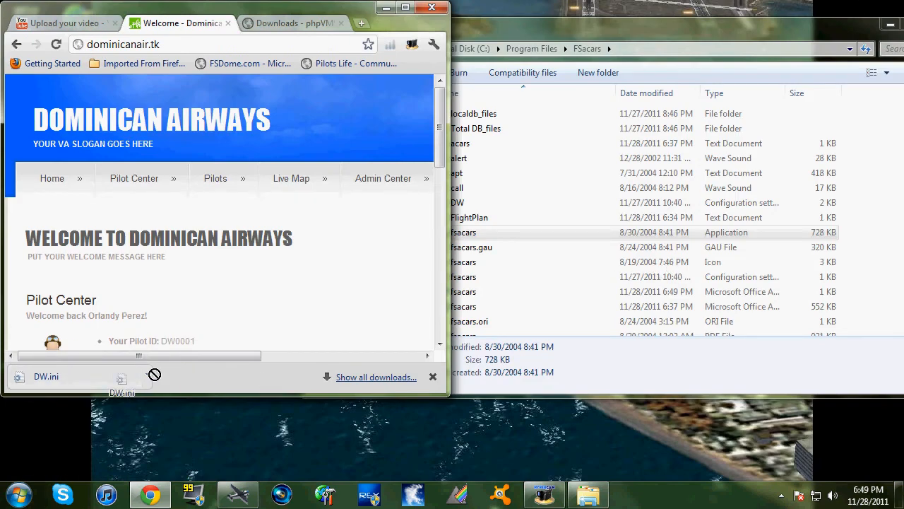
click(463, 291)
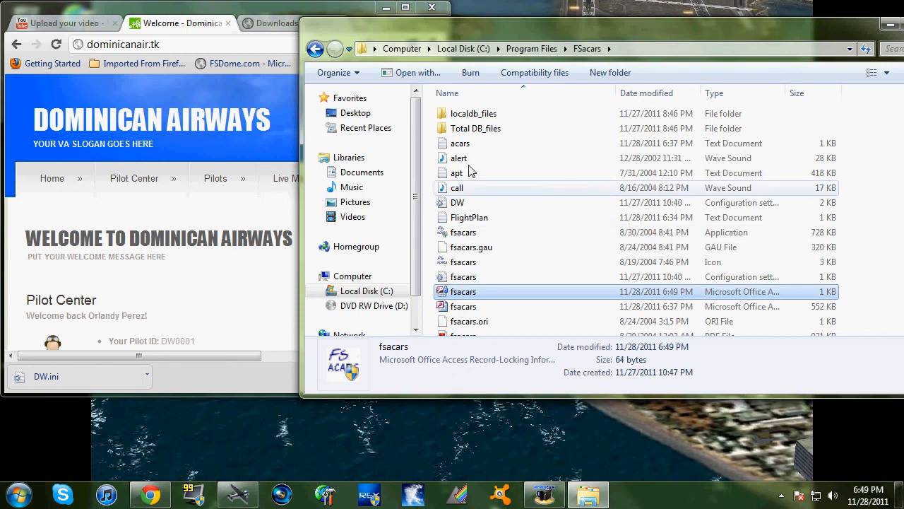
click(458, 202)
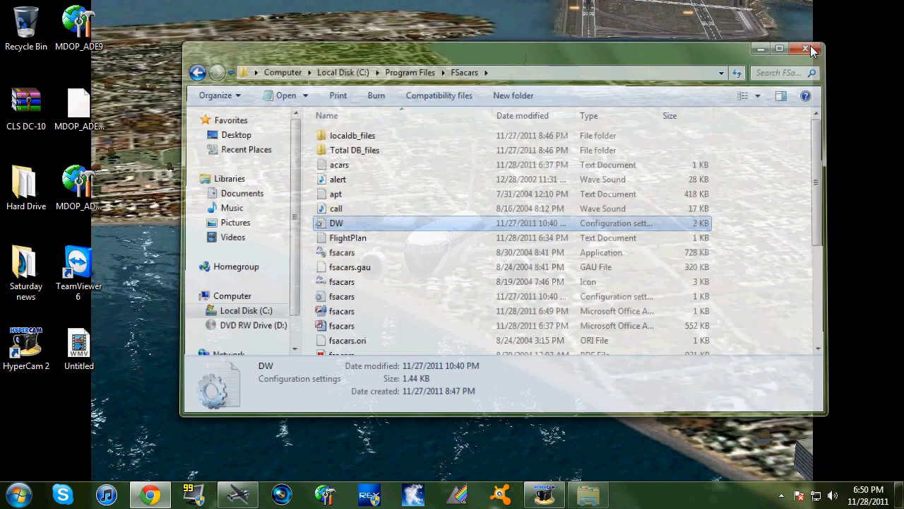
- Launch FSACARS from the Start menu's All Programs list
click(14, 493)
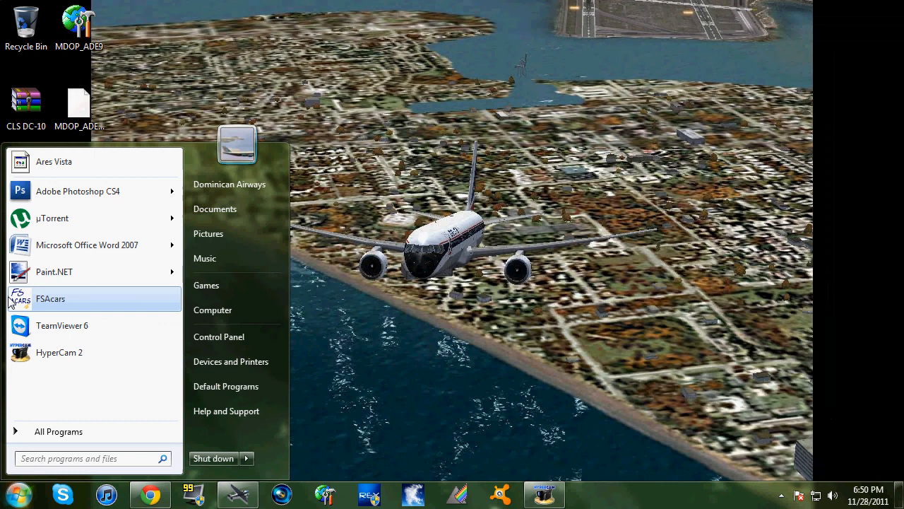
mouse_move(692, 166)
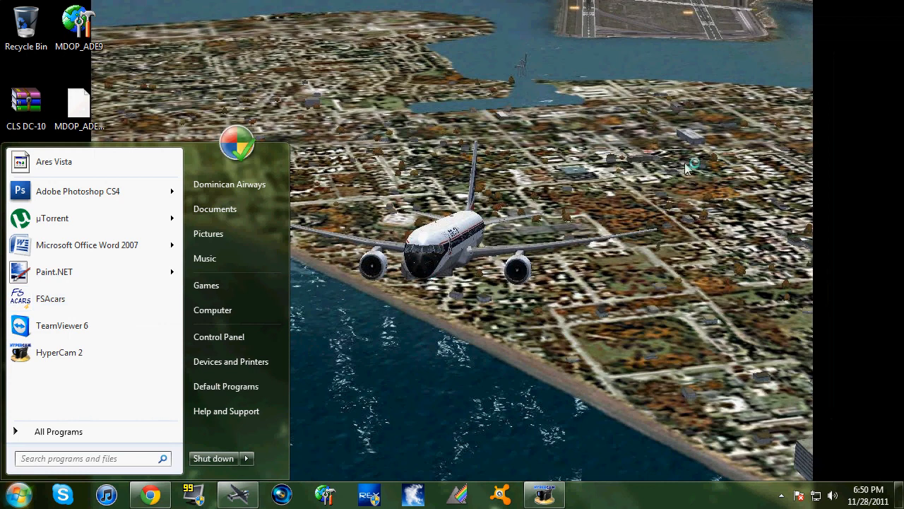
mouse_move(48, 433)
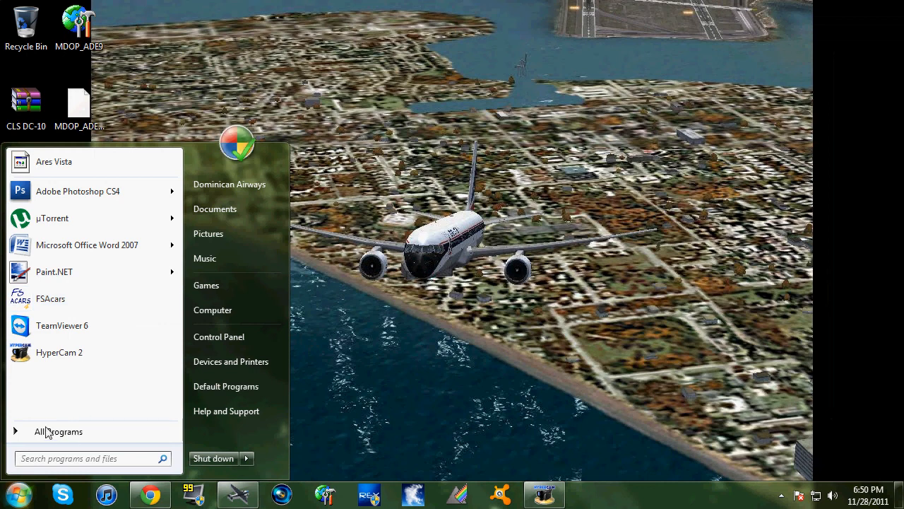
mouse_move(93, 376)
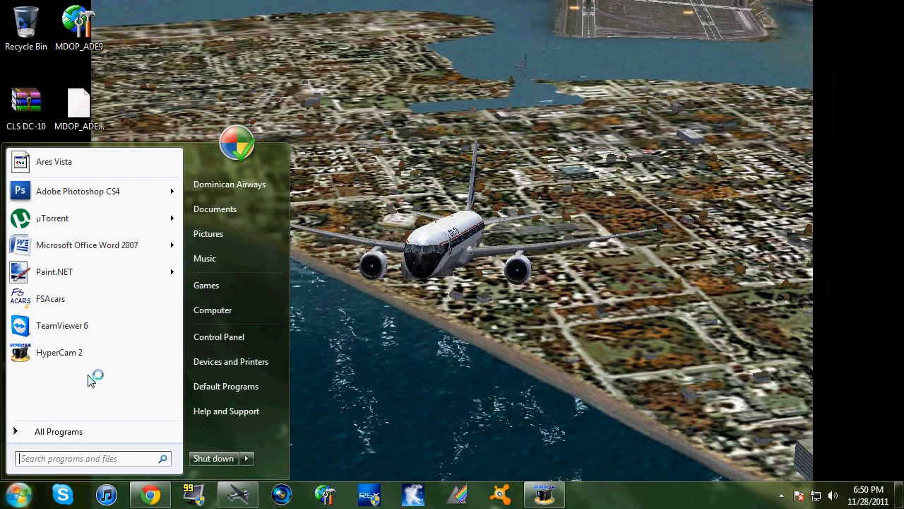
mouse_move(68, 360)
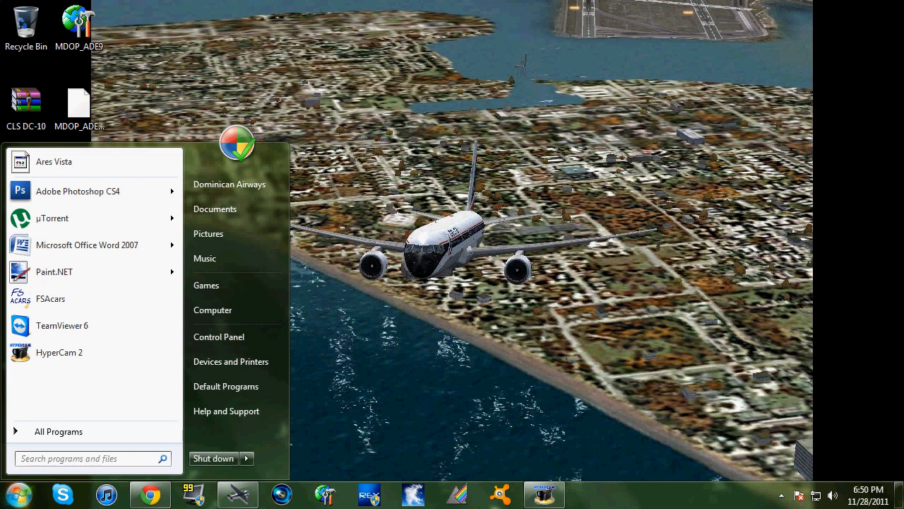
mouse_move(239, 337)
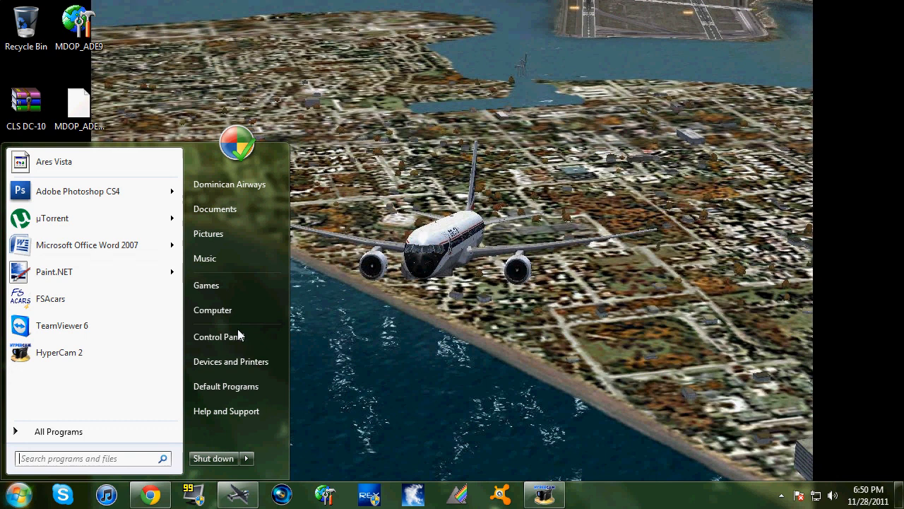
click(387, 8)
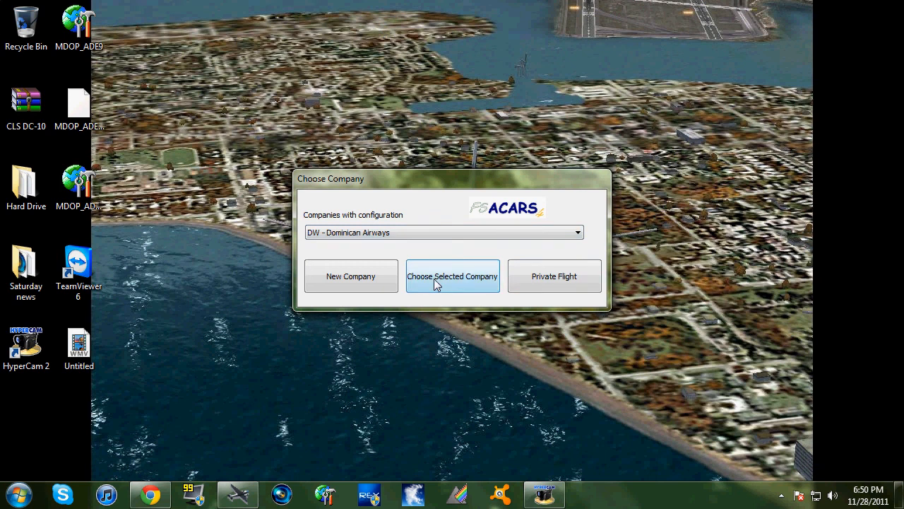
- Load the DW - Dominican Airways configuration and answer the departure-airport prompt
click(452, 275)
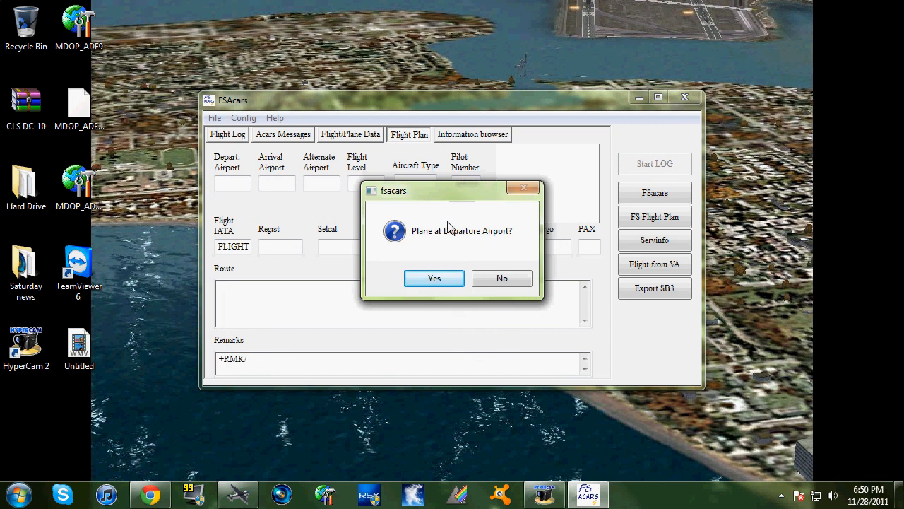
mouse_move(449, 239)
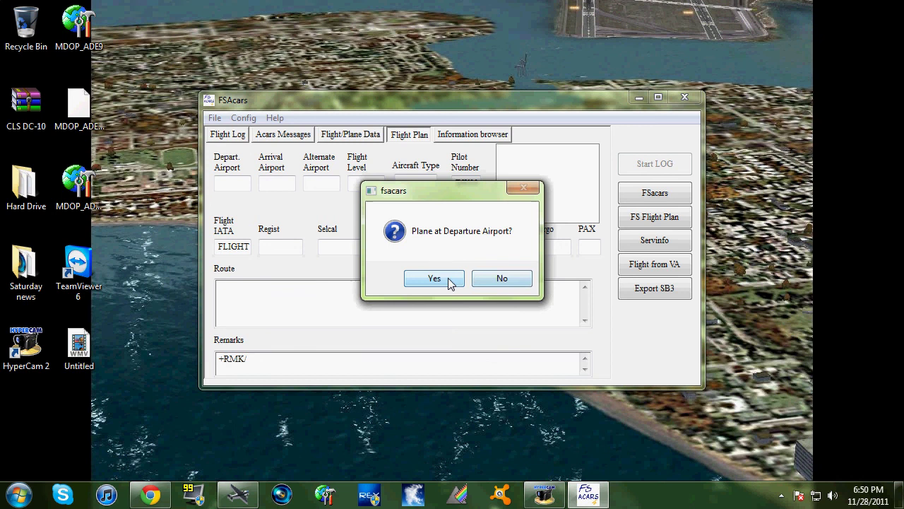
click(434, 277)
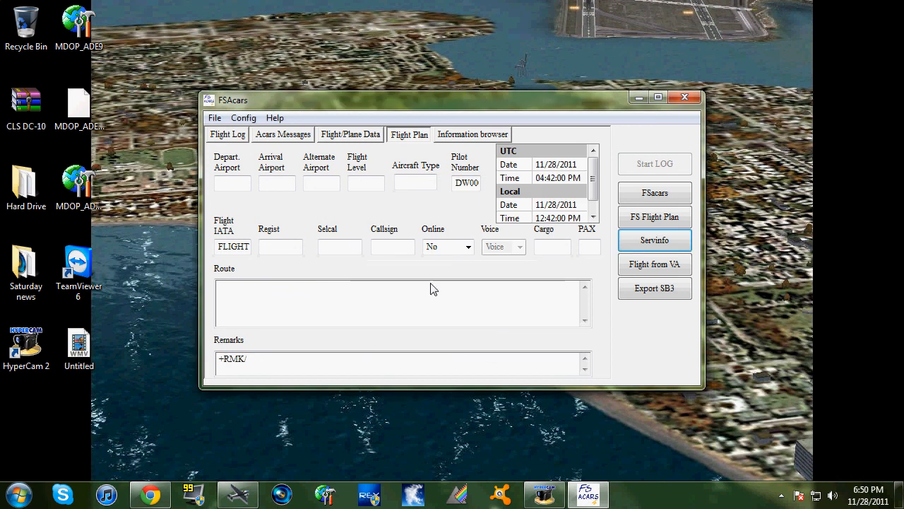
mouse_move(654, 217)
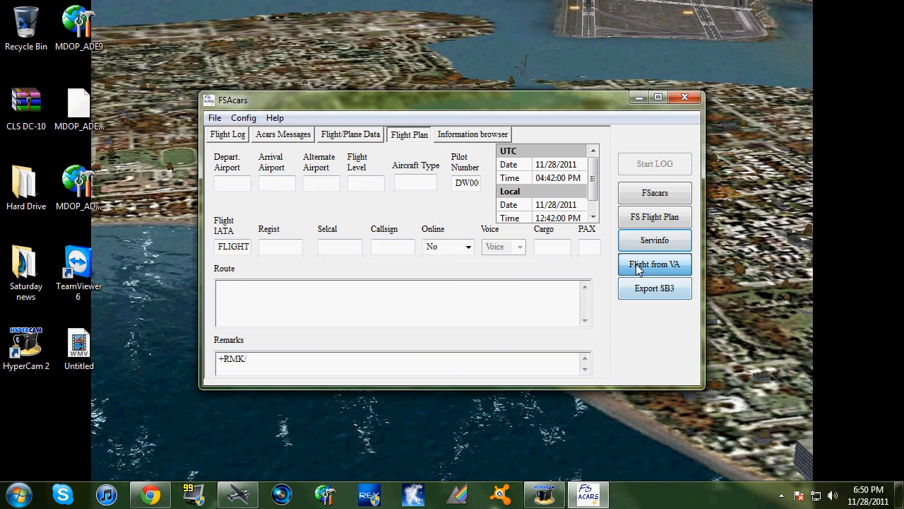
mouse_move(653, 295)
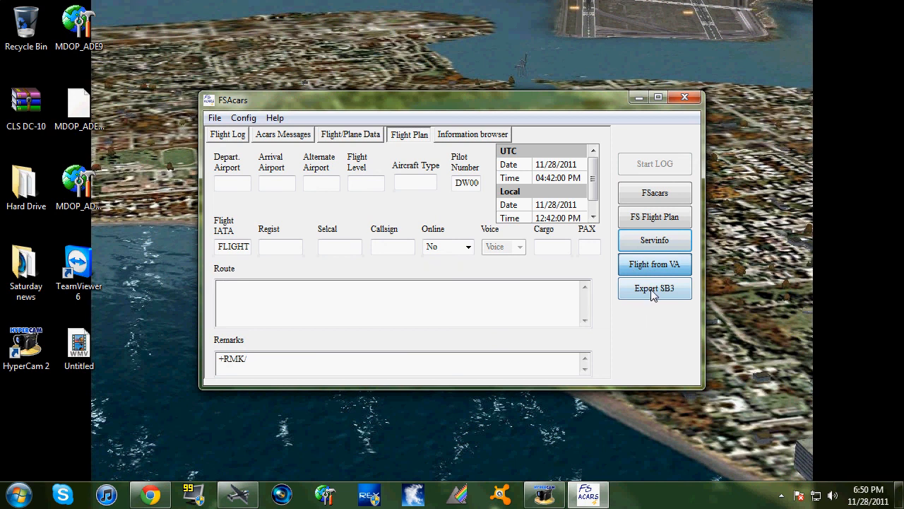
mouse_move(342, 191)
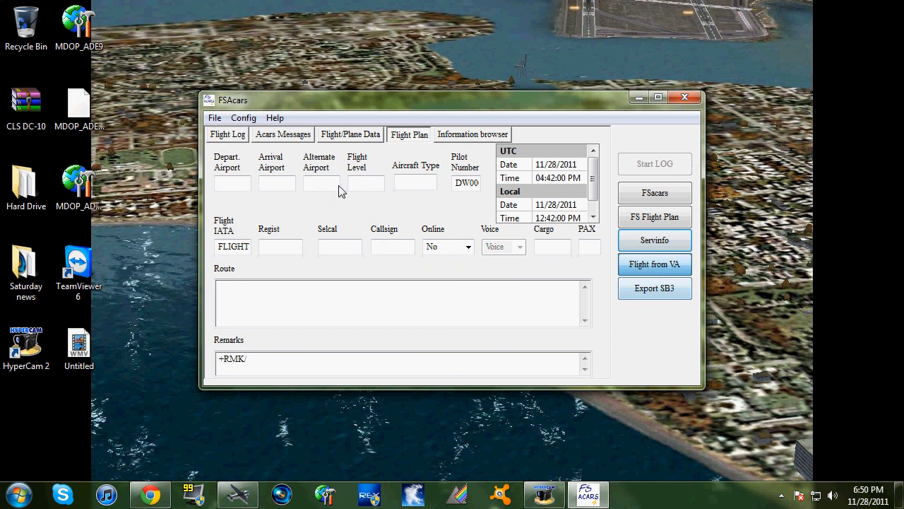
mouse_move(288, 186)
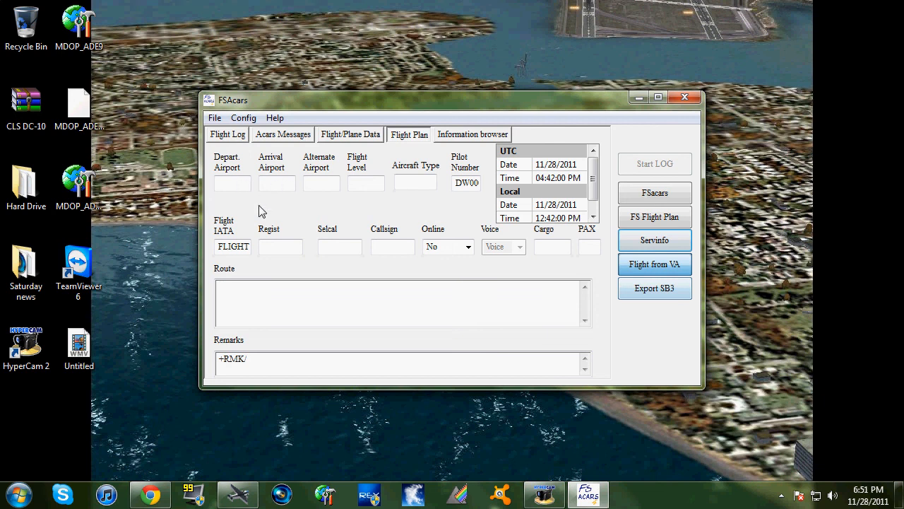
mouse_move(243, 205)
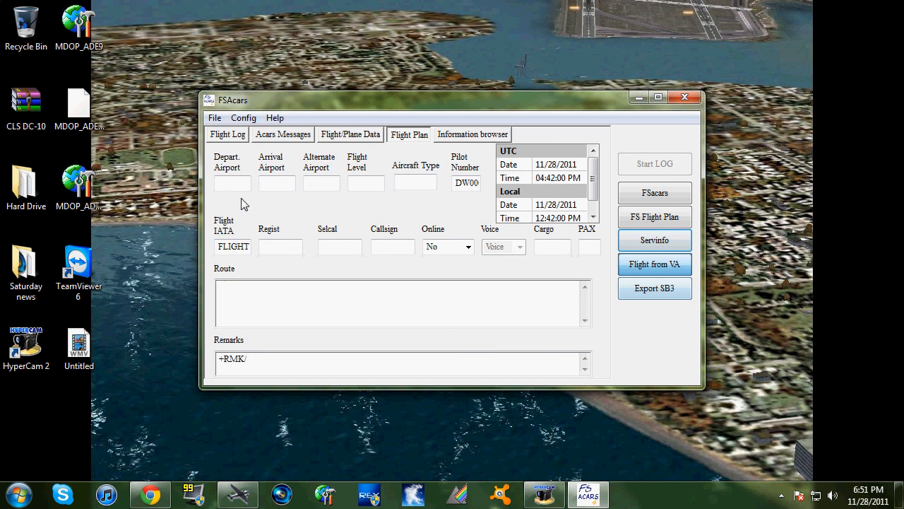
mouse_move(243, 261)
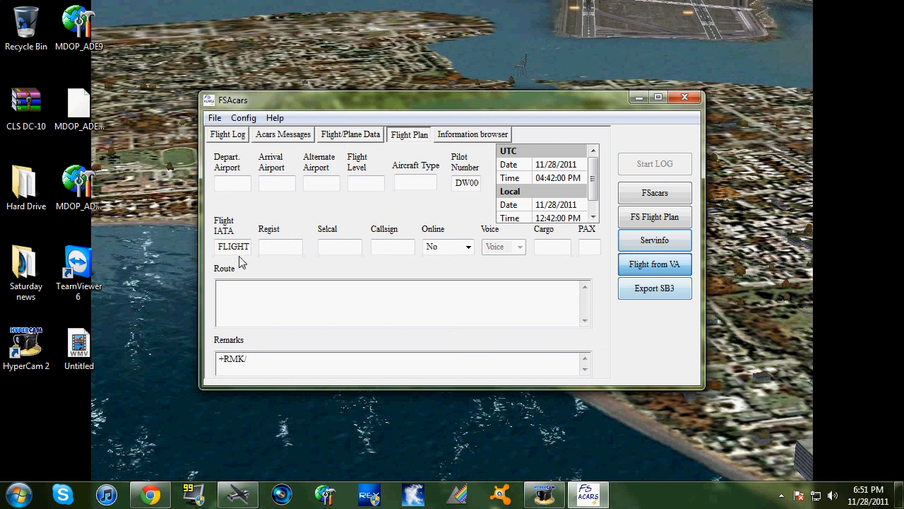
- Load booked flight DW035 MDSD-MDLR from the VA and enter DIRECT as the route
click(654, 264)
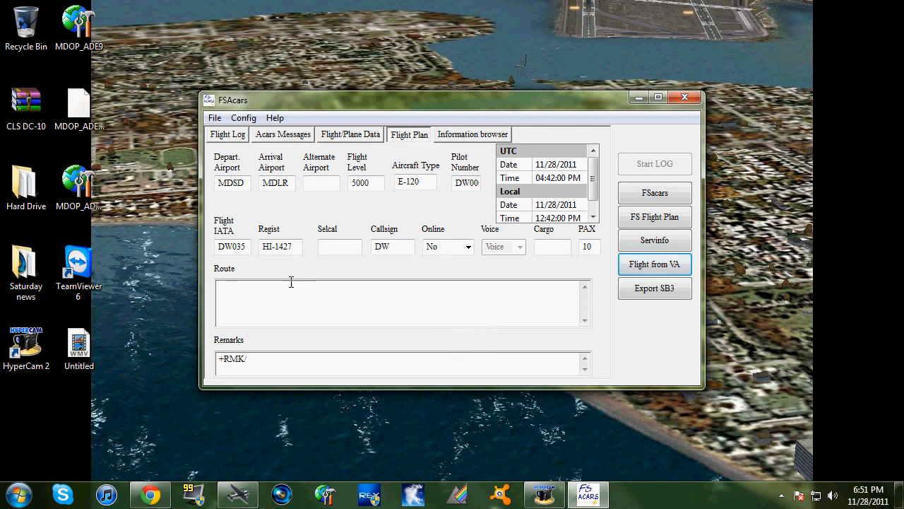
text(DI)
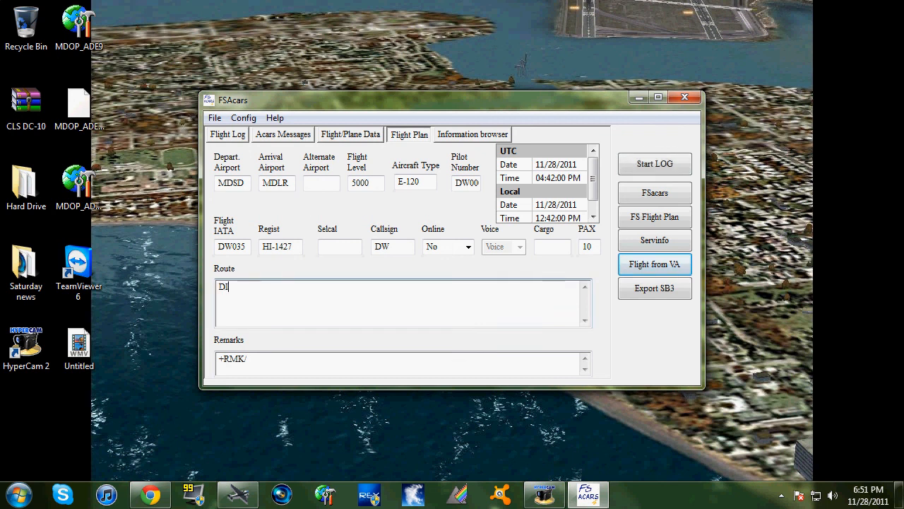
text(RECT)
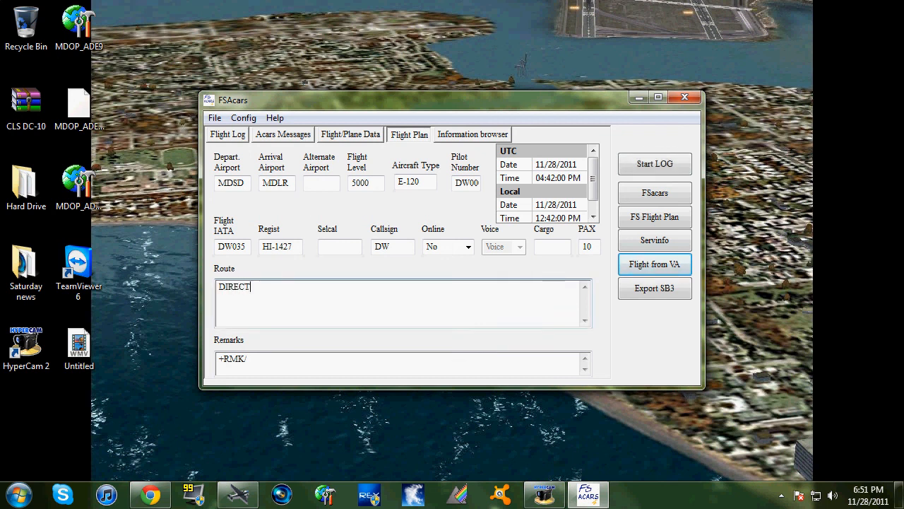
mouse_move(201, 59)
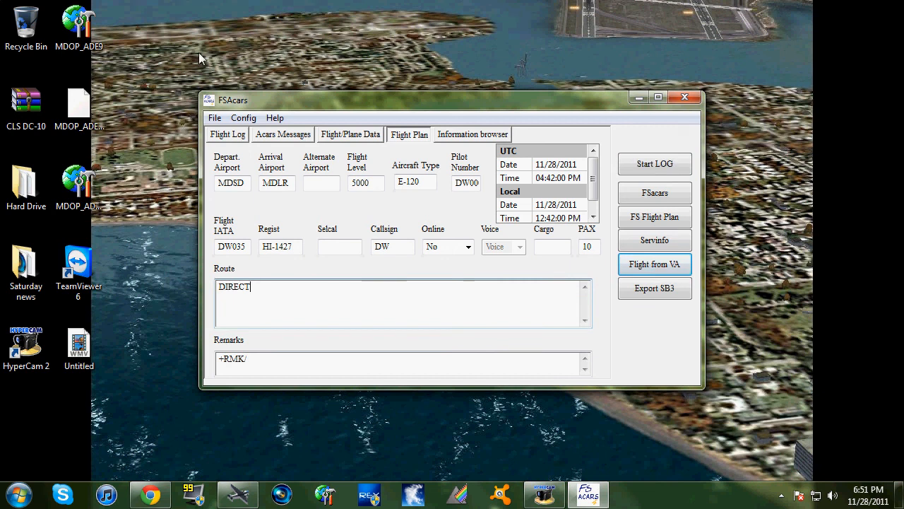
mouse_move(653, 412)
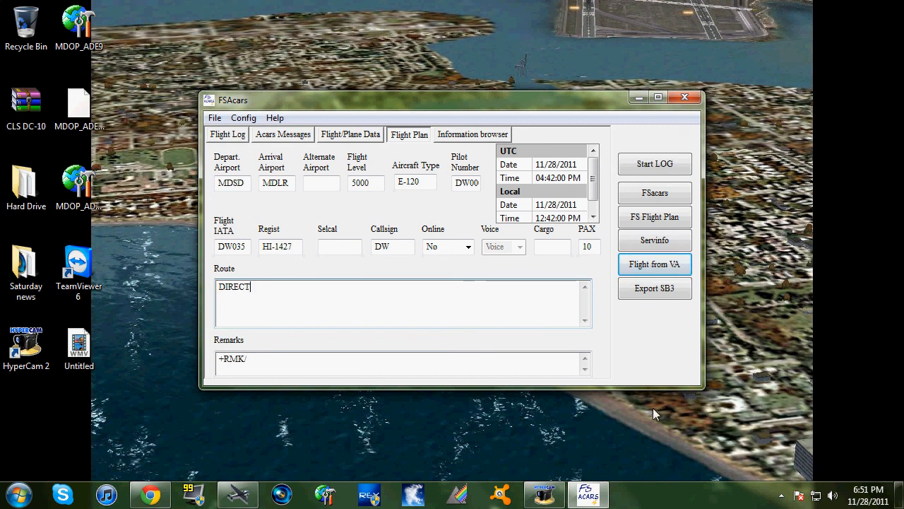
mouse_move(585, 161)
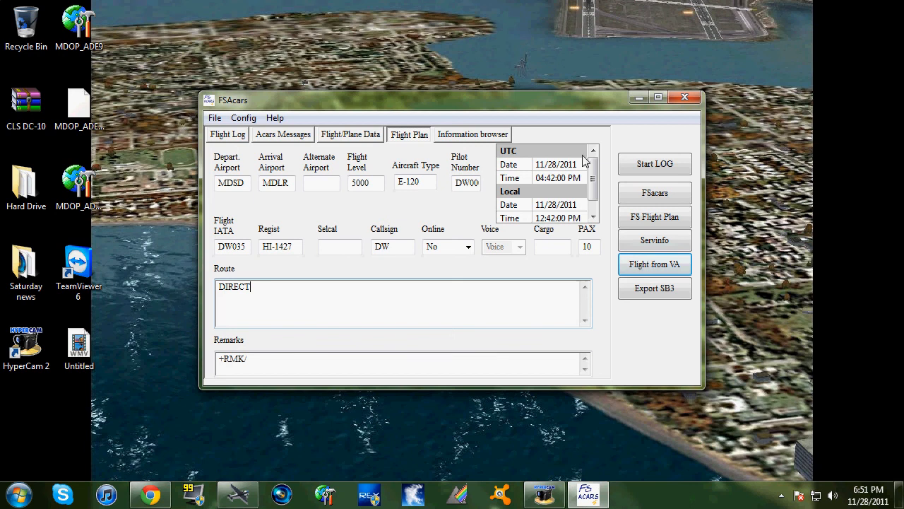
- Start the flight log recording
click(654, 164)
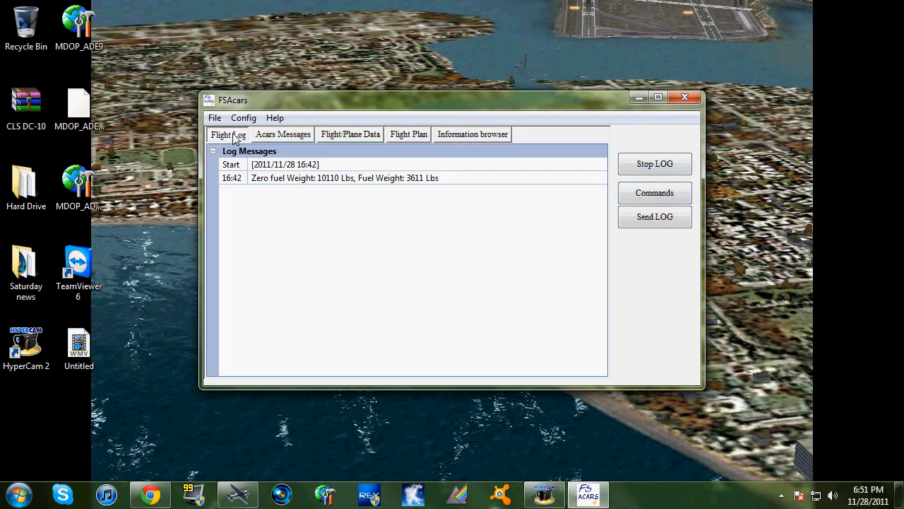
mouse_move(688, 393)
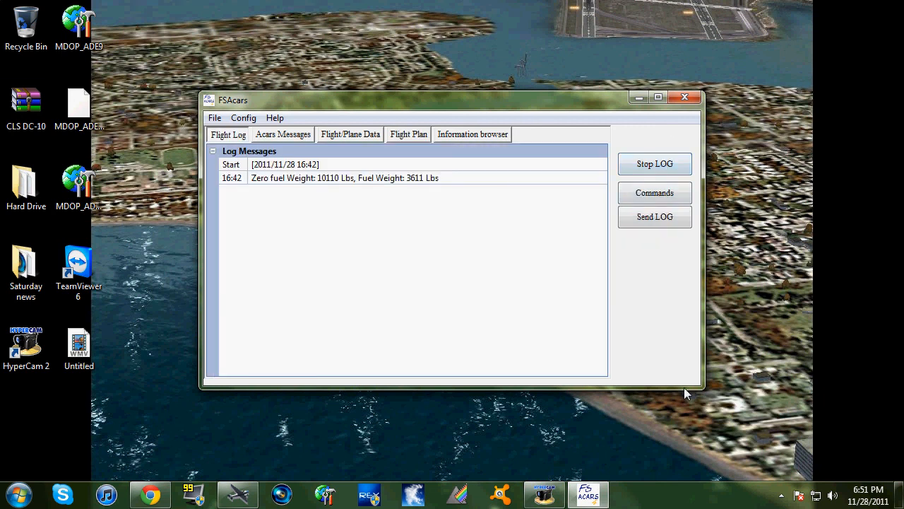
mouse_move(142, 295)
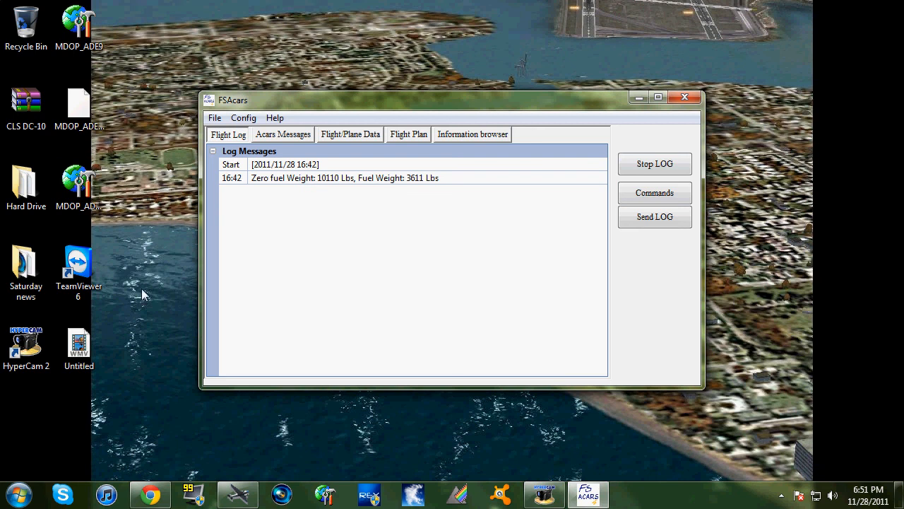
mouse_move(163, 268)
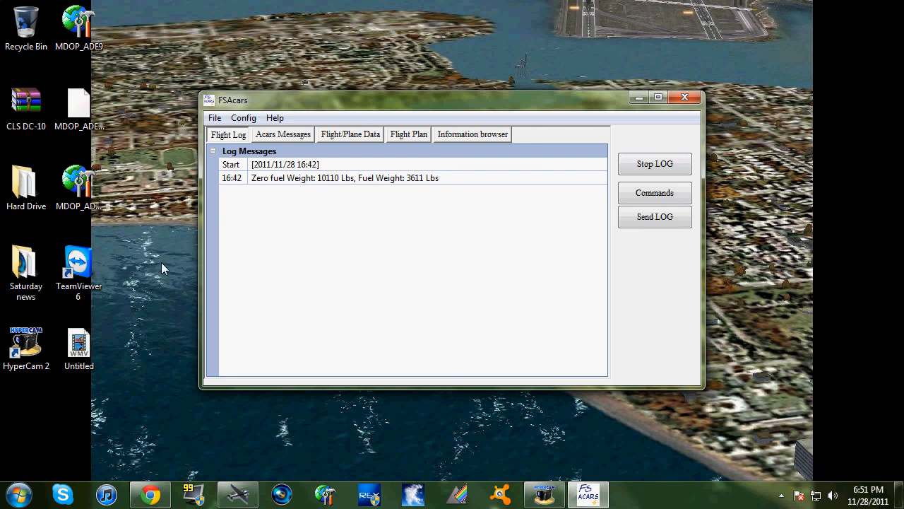
mouse_move(771, 28)
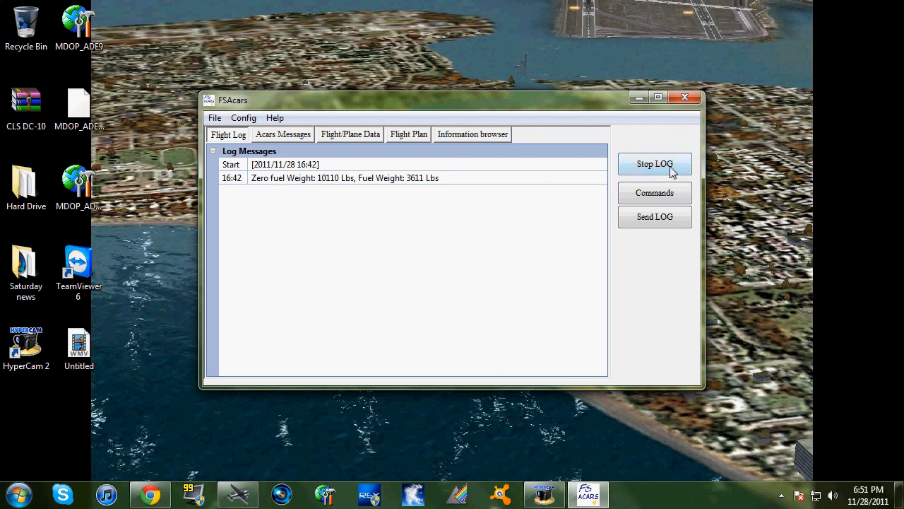
- Stop the flight log, confirm closing it and accept the flight summary
click(654, 164)
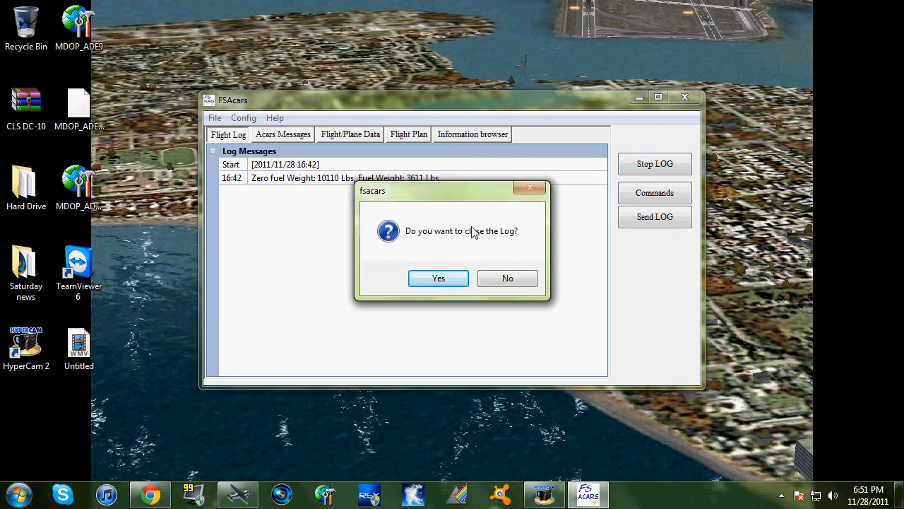
mouse_move(487, 254)
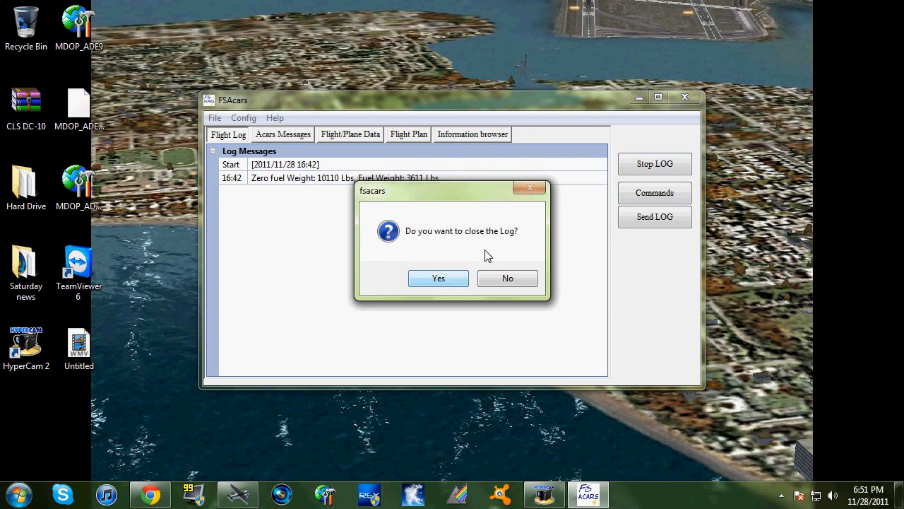
click(438, 277)
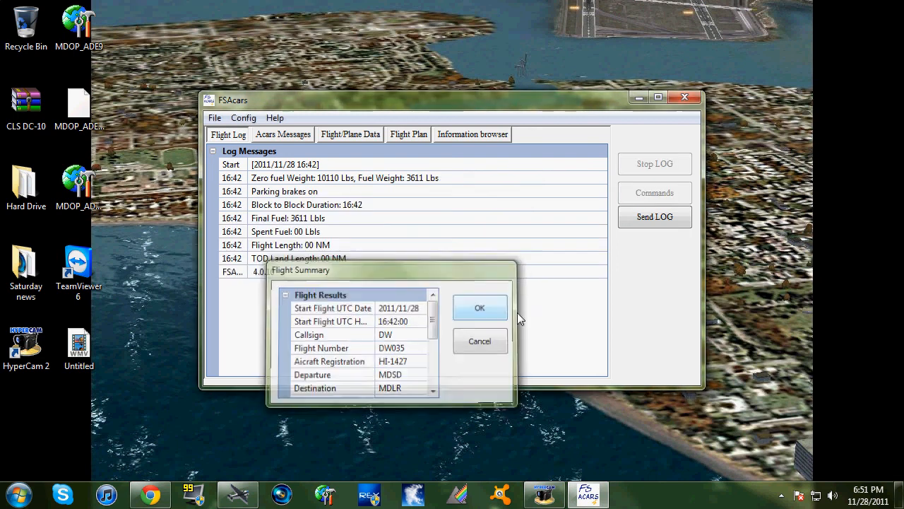
click(480, 308)
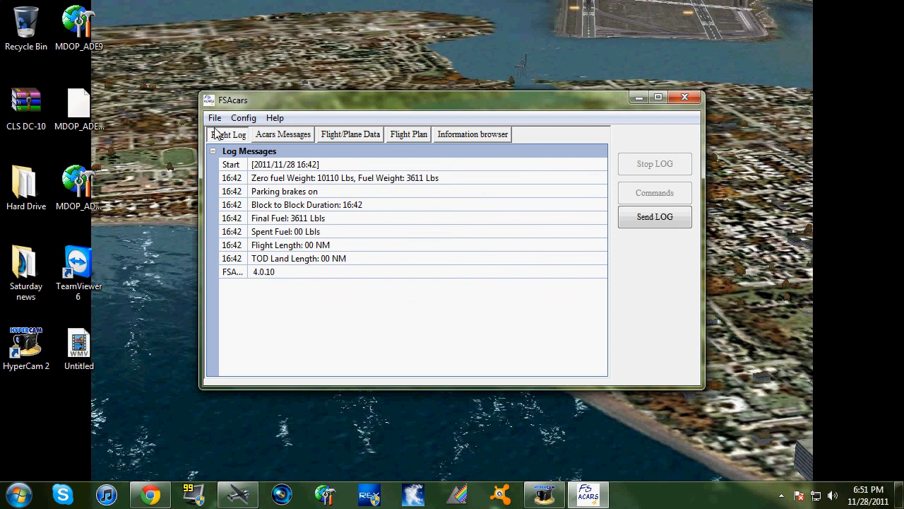
mouse_move(225, 141)
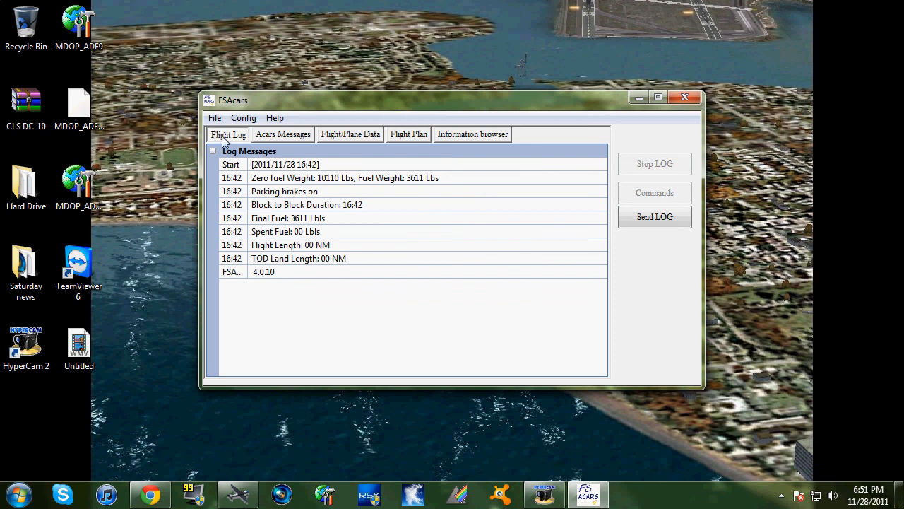
mouse_move(877, 240)
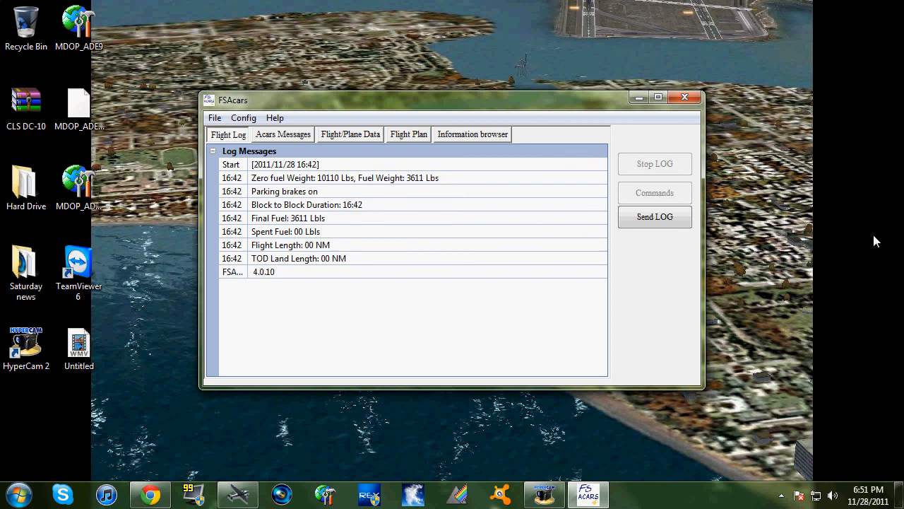
- Send the closed log with pilot number DW0001 kept
click(654, 218)
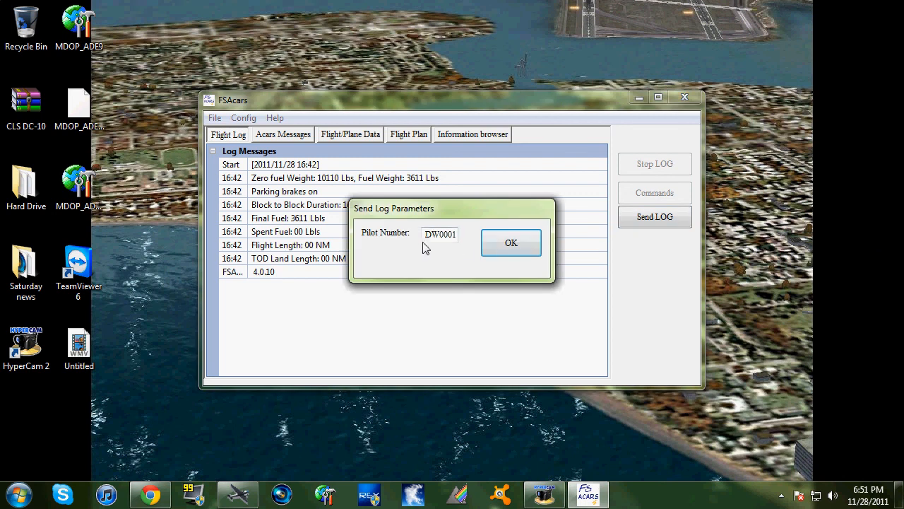
triple_click(439, 235)
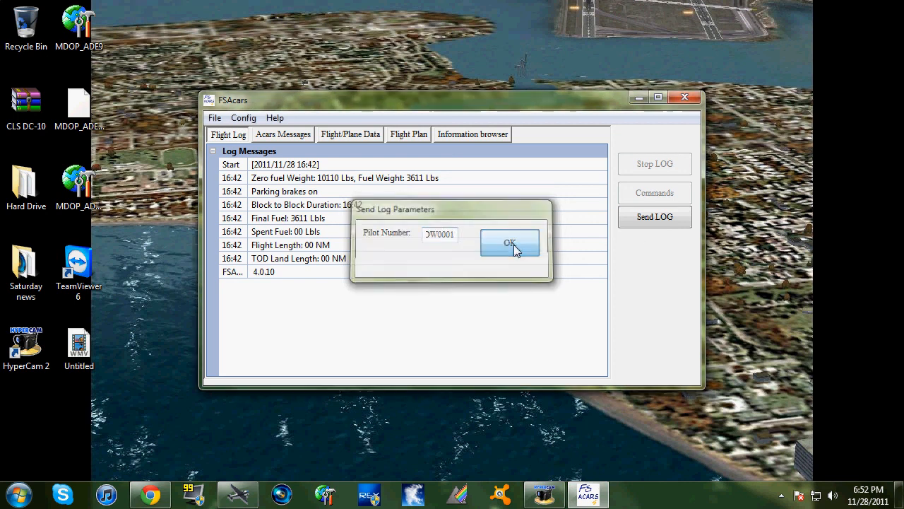
click(510, 243)
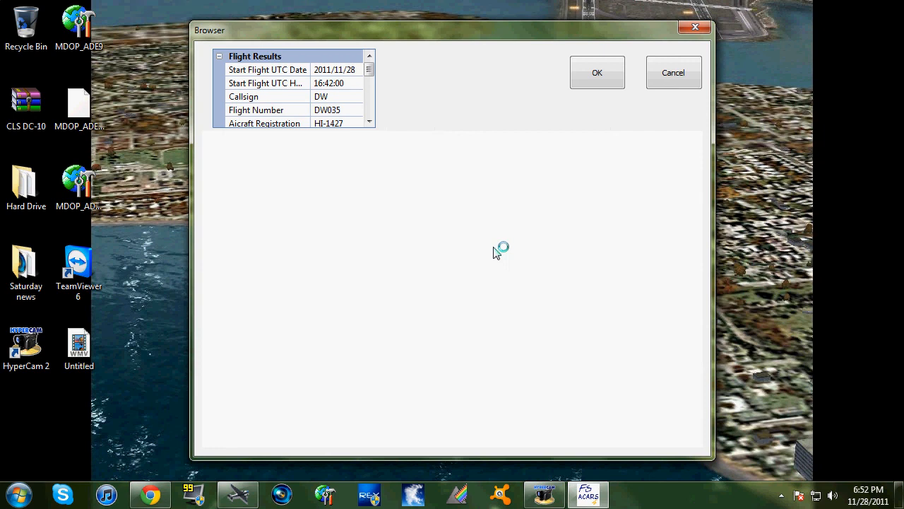
mouse_move(596, 72)
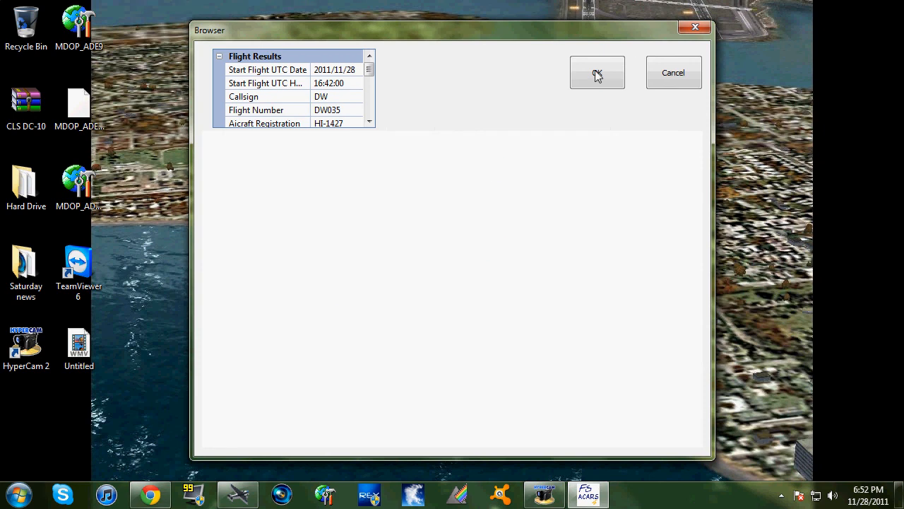
- Accept the flight results, send the log to the airline site, acknowledge 'Log Sent', and bring Chrome forward
click(596, 72)
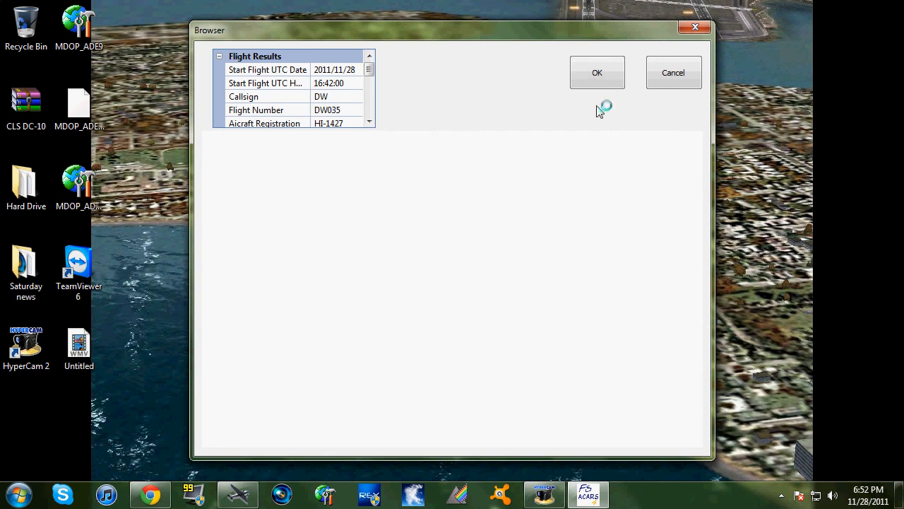
mouse_move(695, 29)
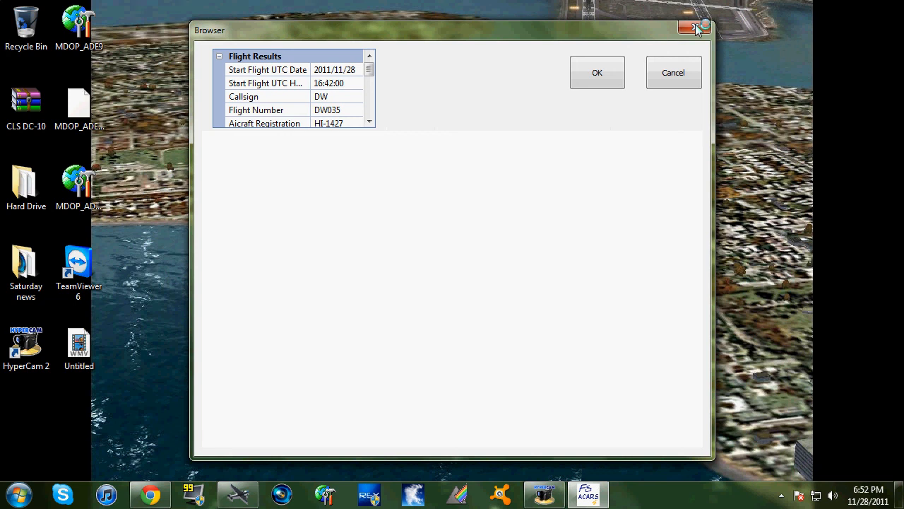
mouse_move(616, 63)
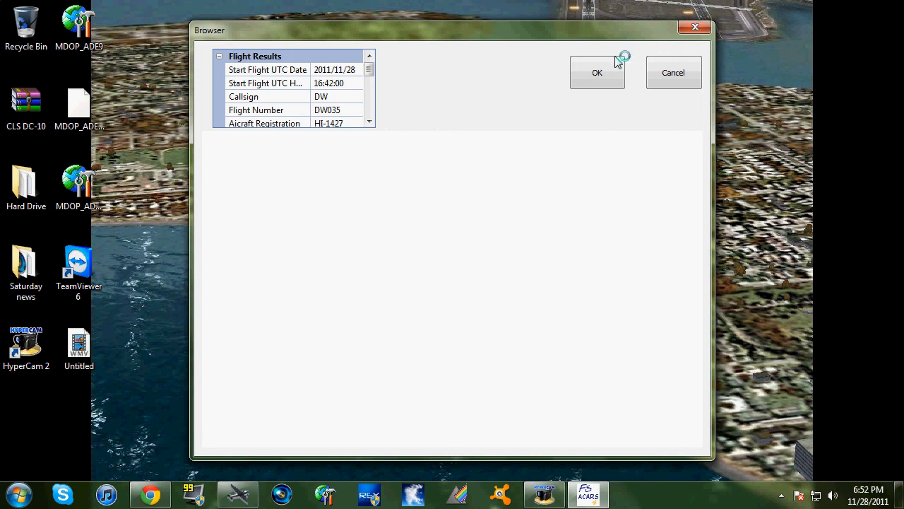
mouse_move(467, 92)
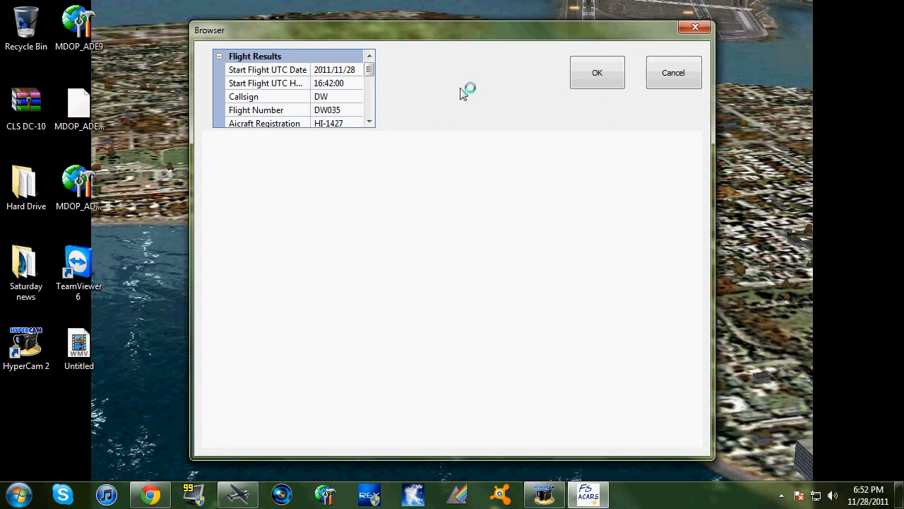
mouse_move(596, 74)
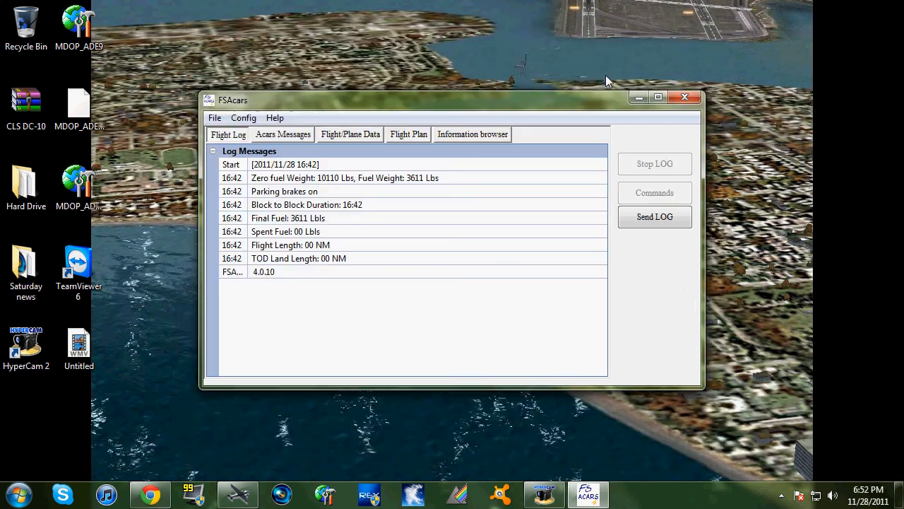
click(654, 217)
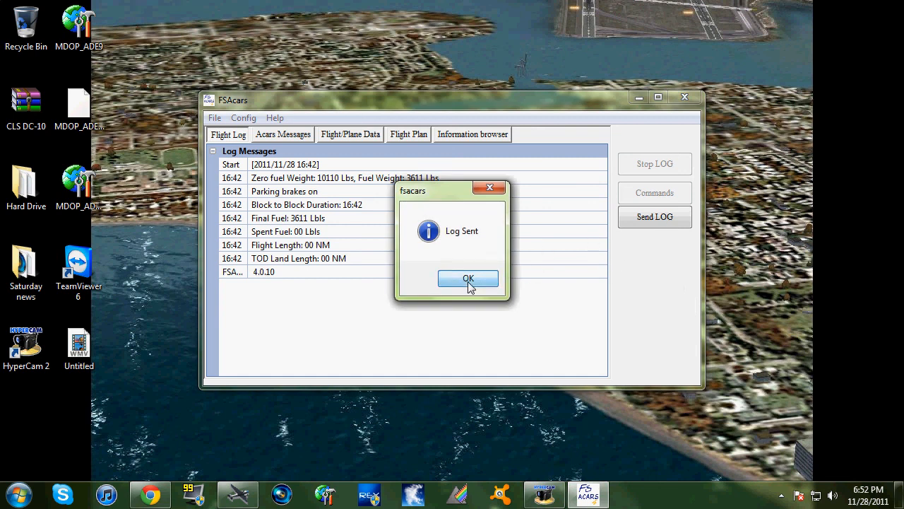
click(469, 277)
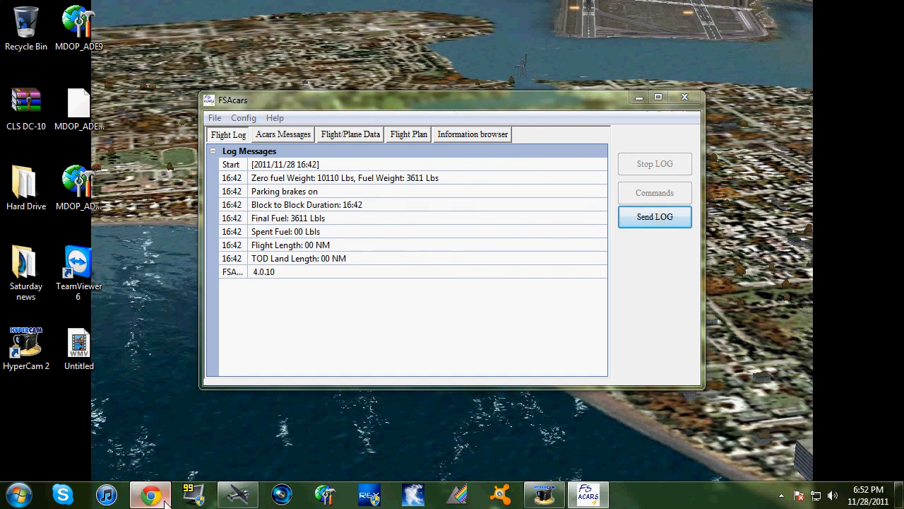
click(150, 495)
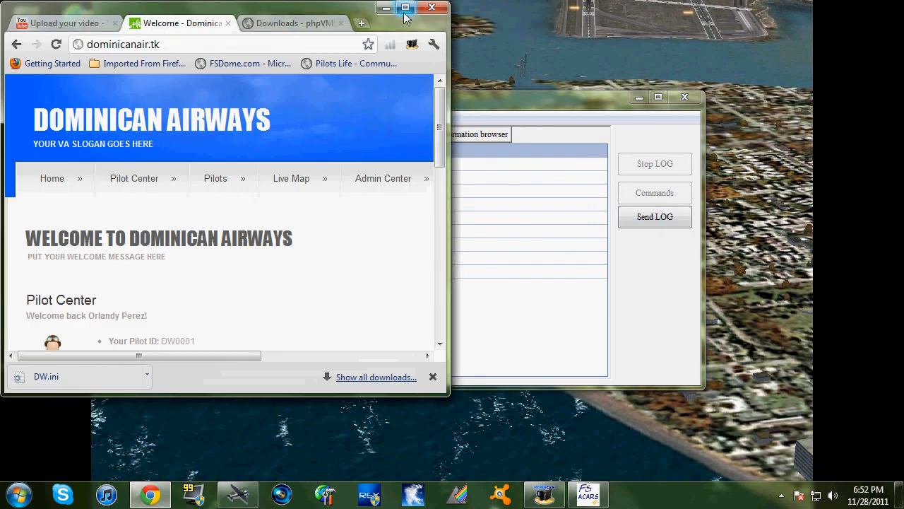
- Maximize Chrome and reload the Dominican Airways home page so report #8 - DW035 appears
click(404, 8)
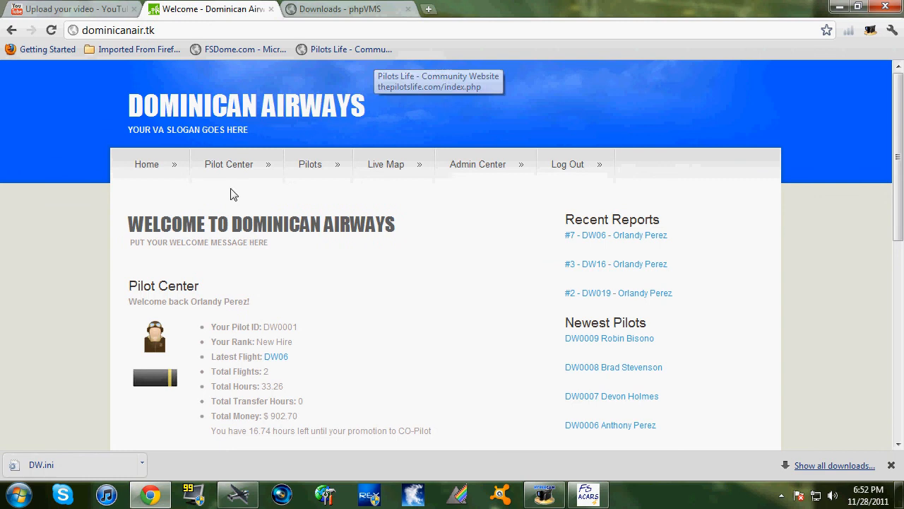
mouse_move(582, 235)
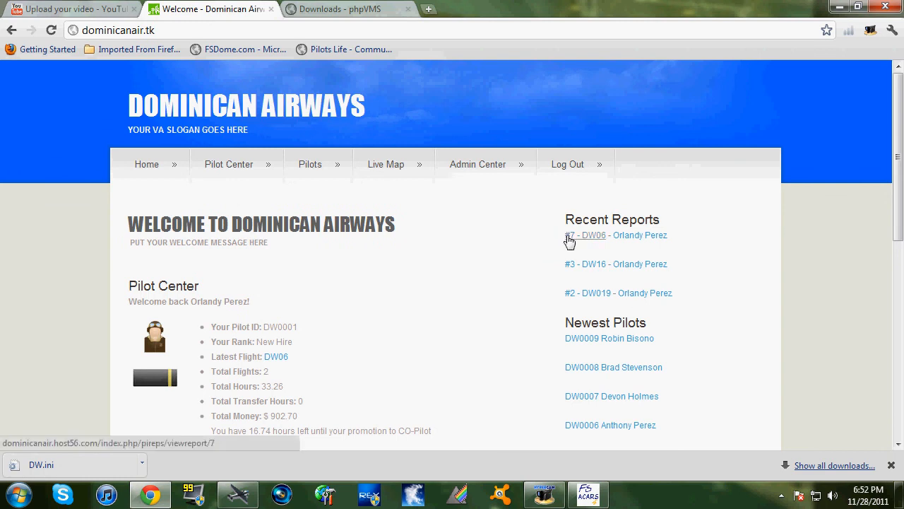
mouse_move(149, 156)
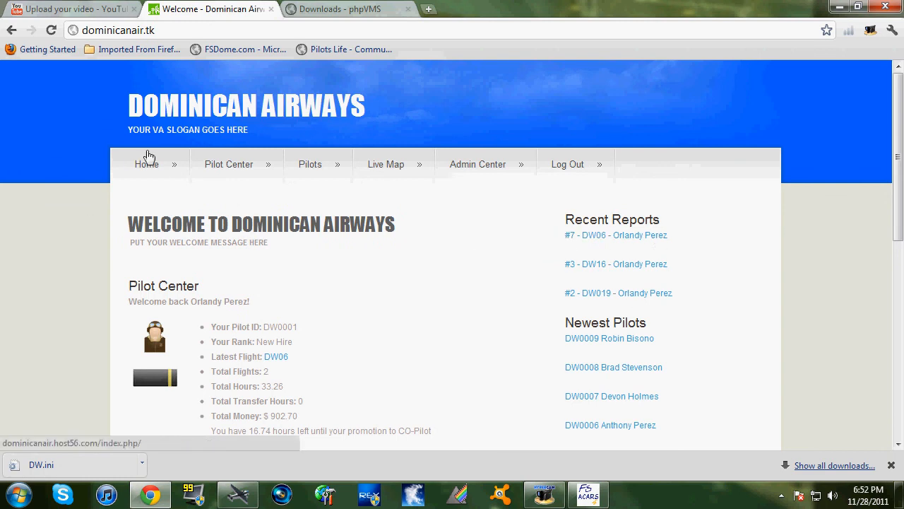
click(147, 164)
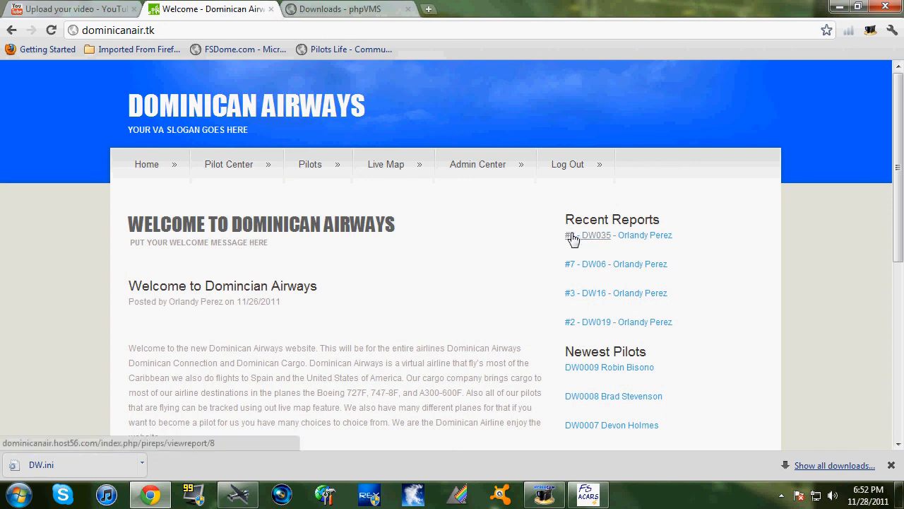
mouse_move(638, 243)
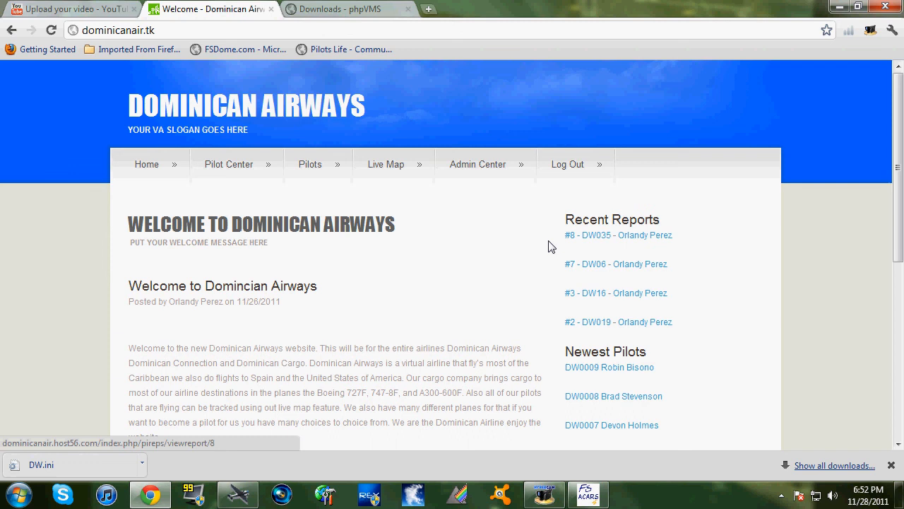
mouse_move(586, 234)
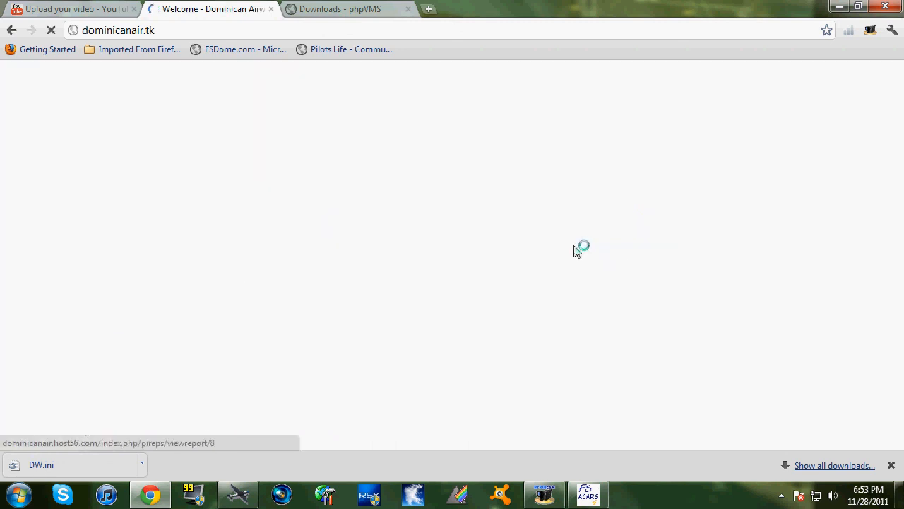
mouse_move(156, 276)
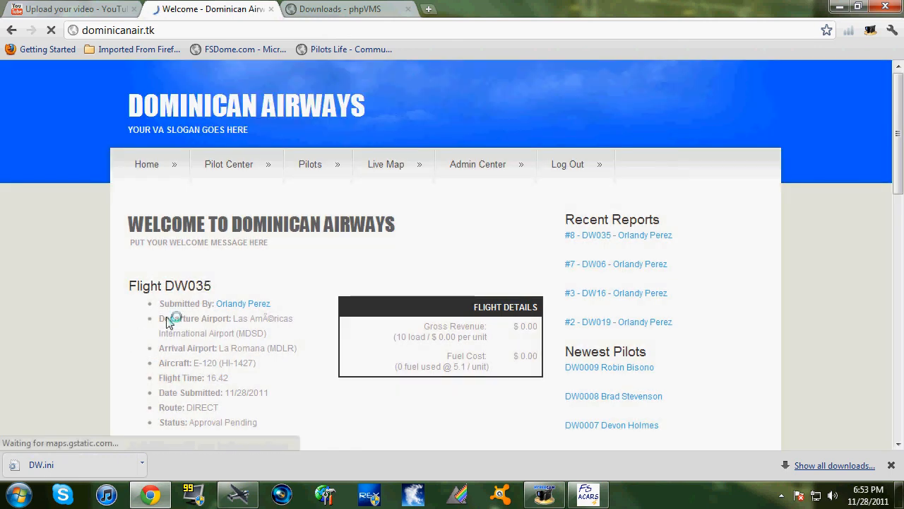
mouse_move(332, 404)
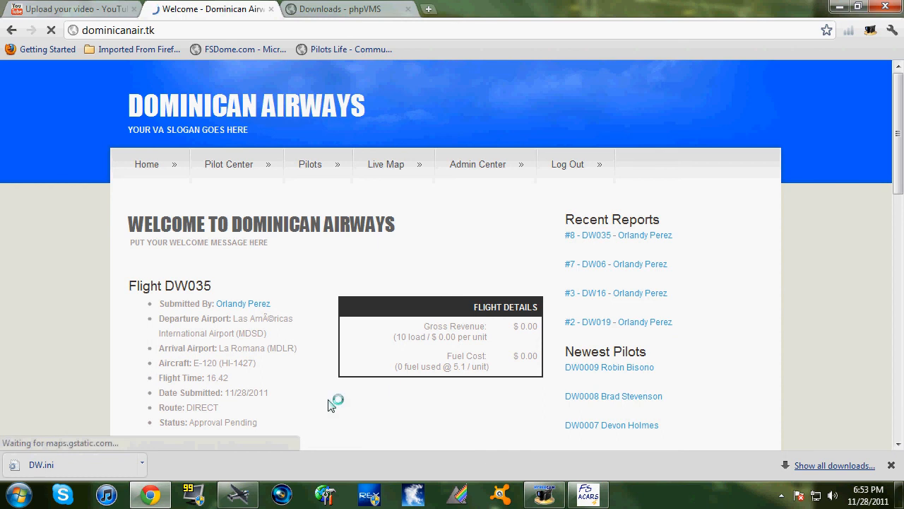
mouse_move(168, 317)
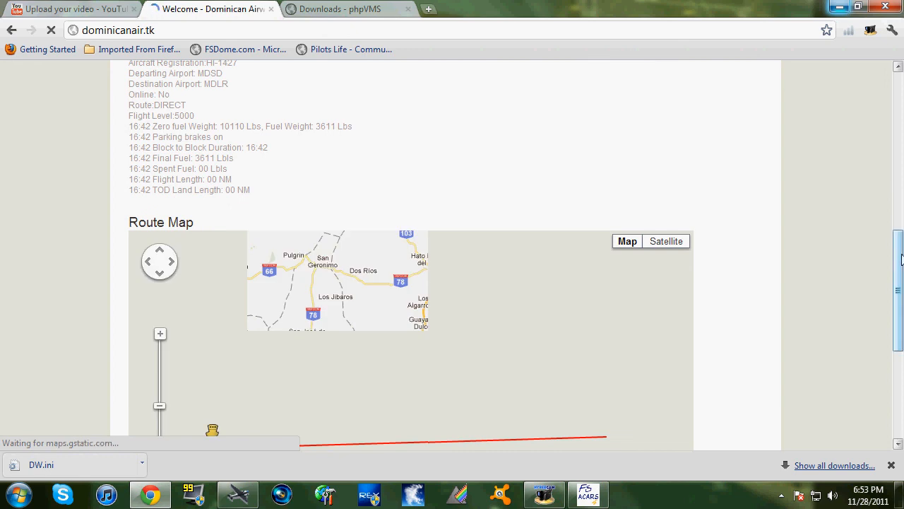
- Scroll the DW035 report down to its route map from MDSD to MDLR
scroll(down, 3)
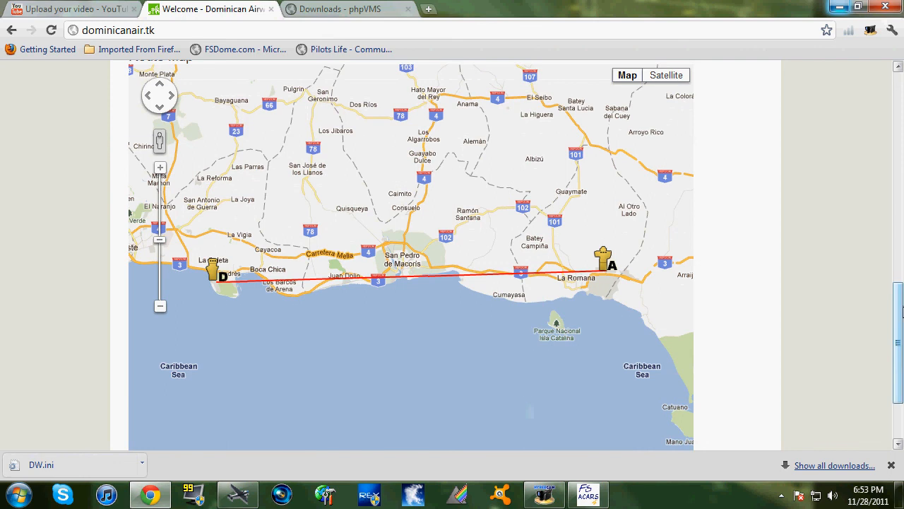
mouse_move(650, 486)
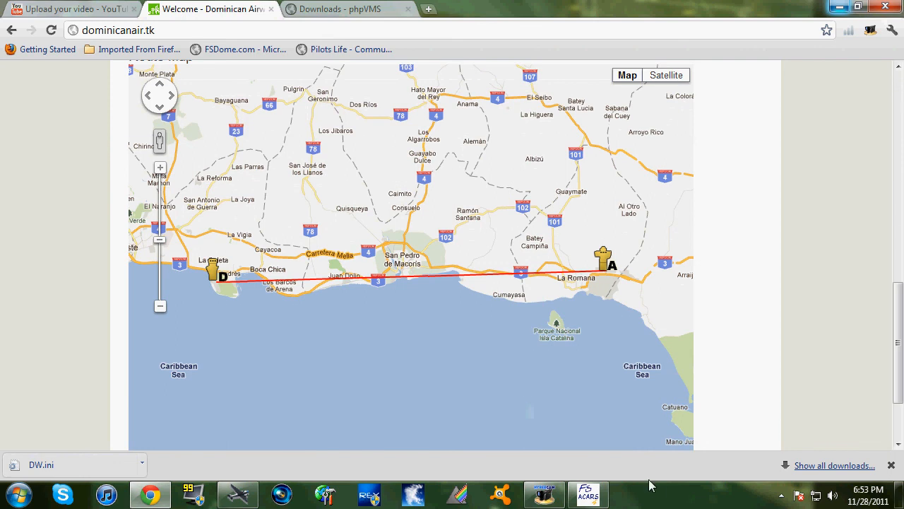
mouse_move(792, 378)
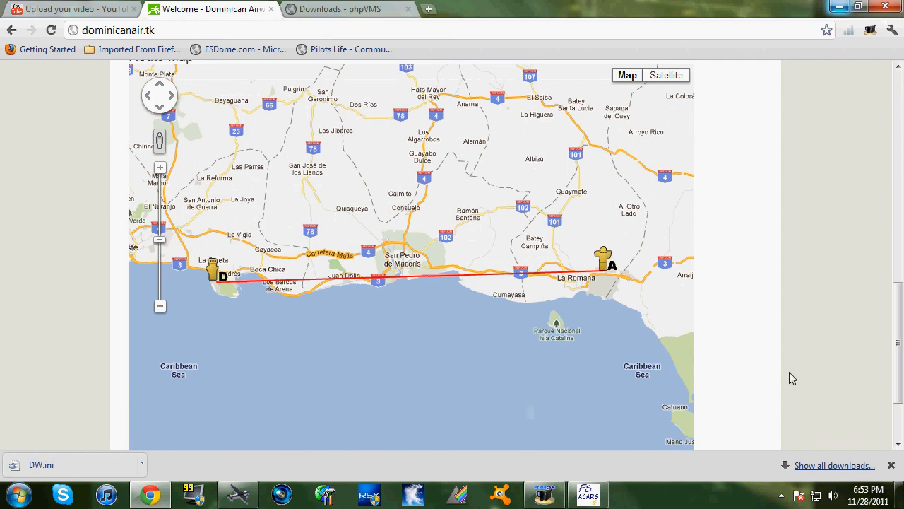